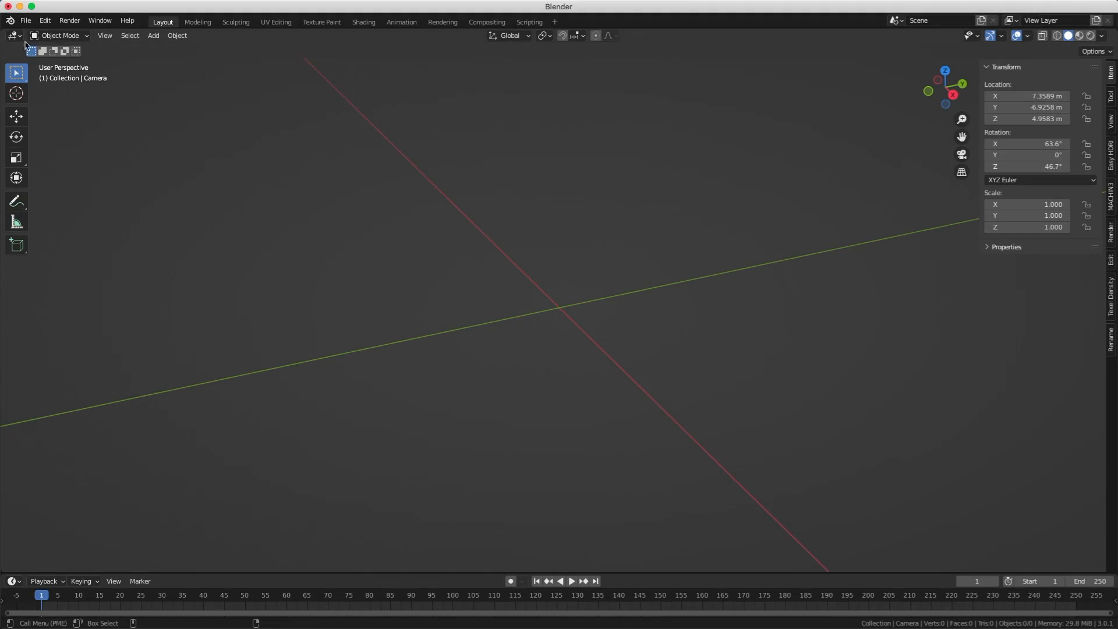
# - Pick LogoRace.svg from the Desktop in the SVG import browser
pyautogui.click(25, 19)
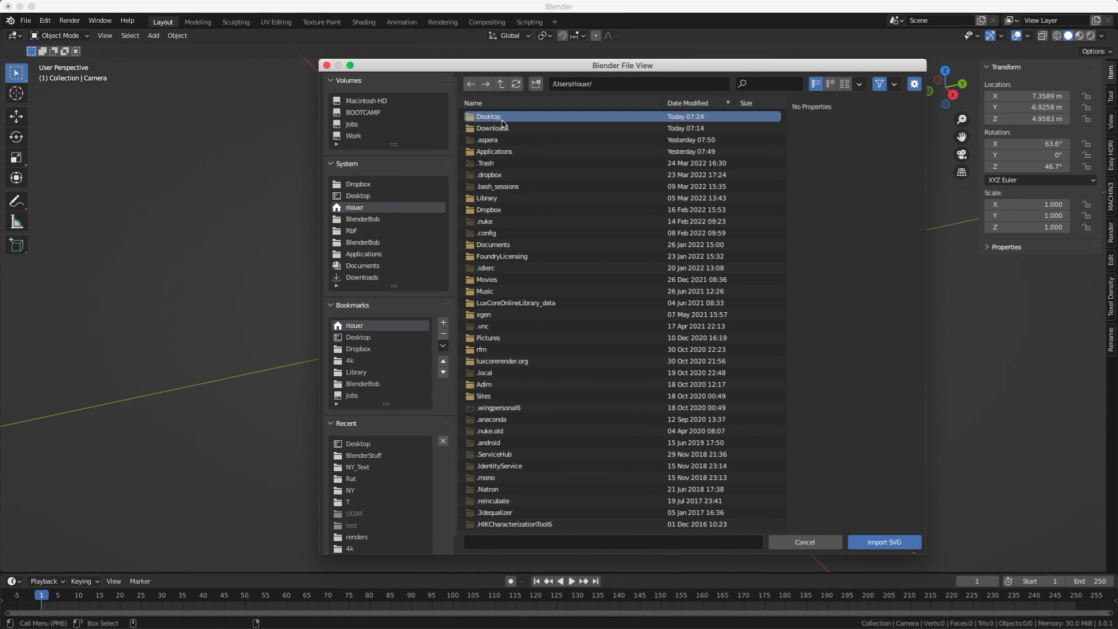
pyautogui.doubleClick(488, 116)
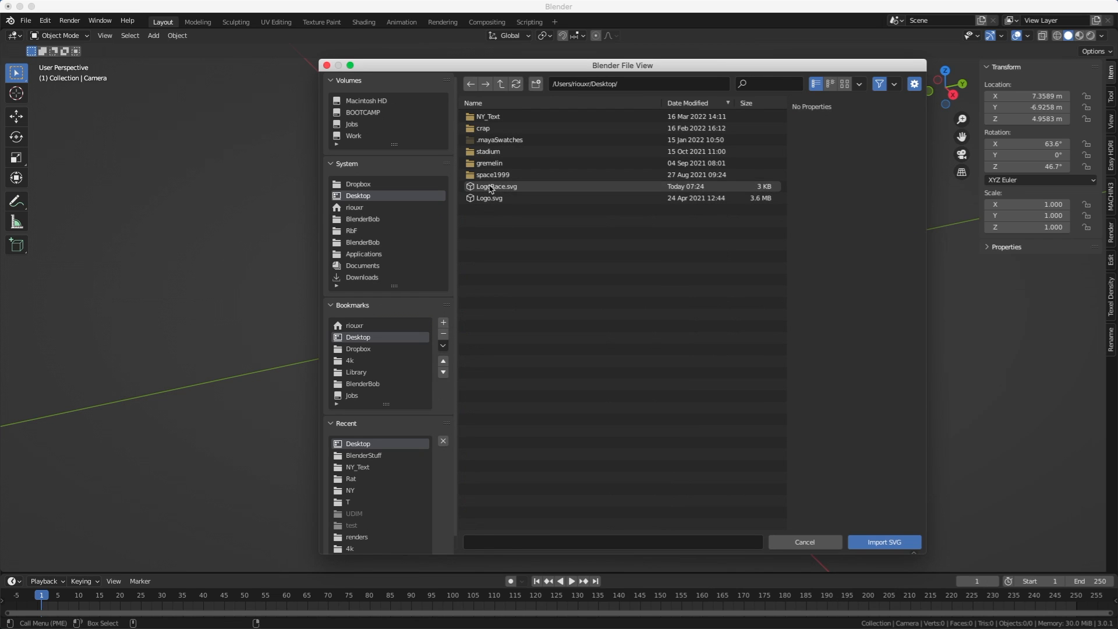
pyautogui.click(495, 186)
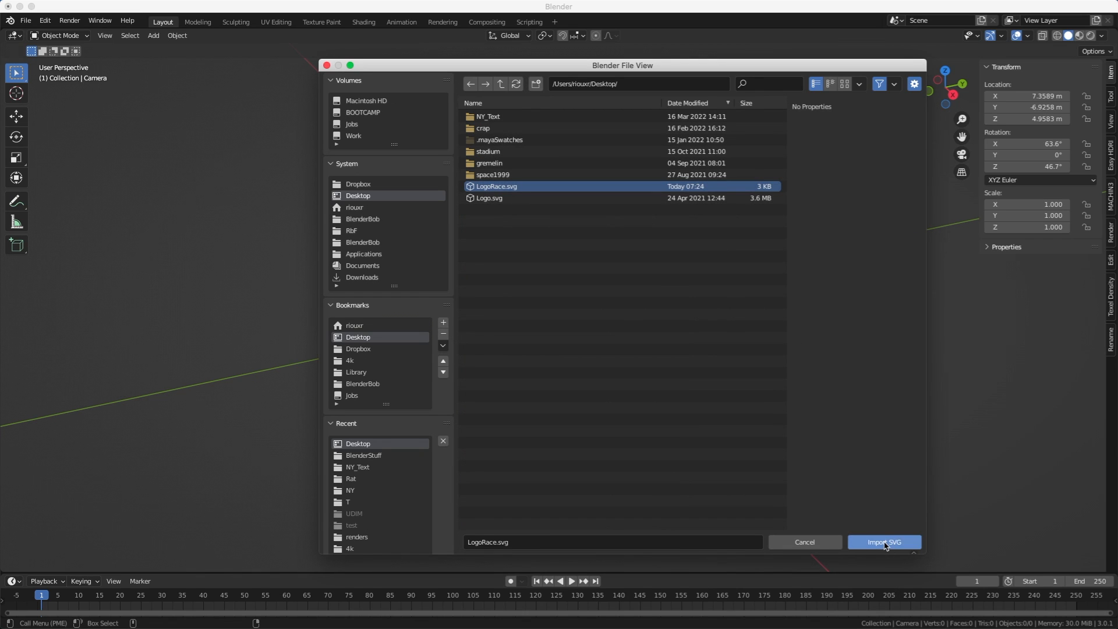
# - Import the logo, set its scale to 100, and begin a 90° rotation upright
pyautogui.click(883, 542)
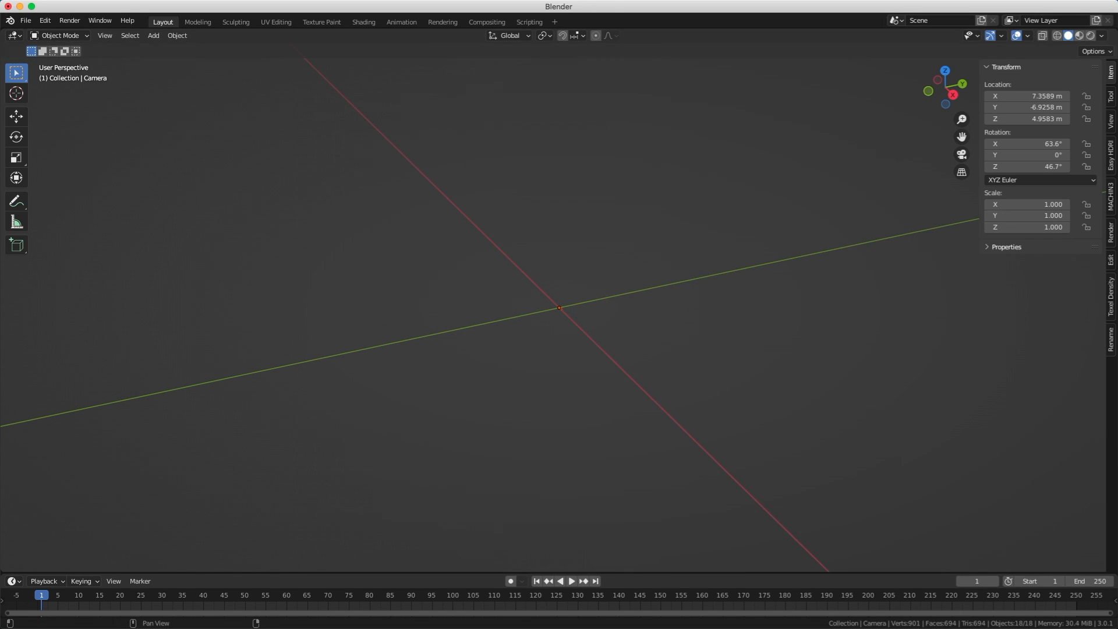
pyautogui.doubleClick(1027, 204)
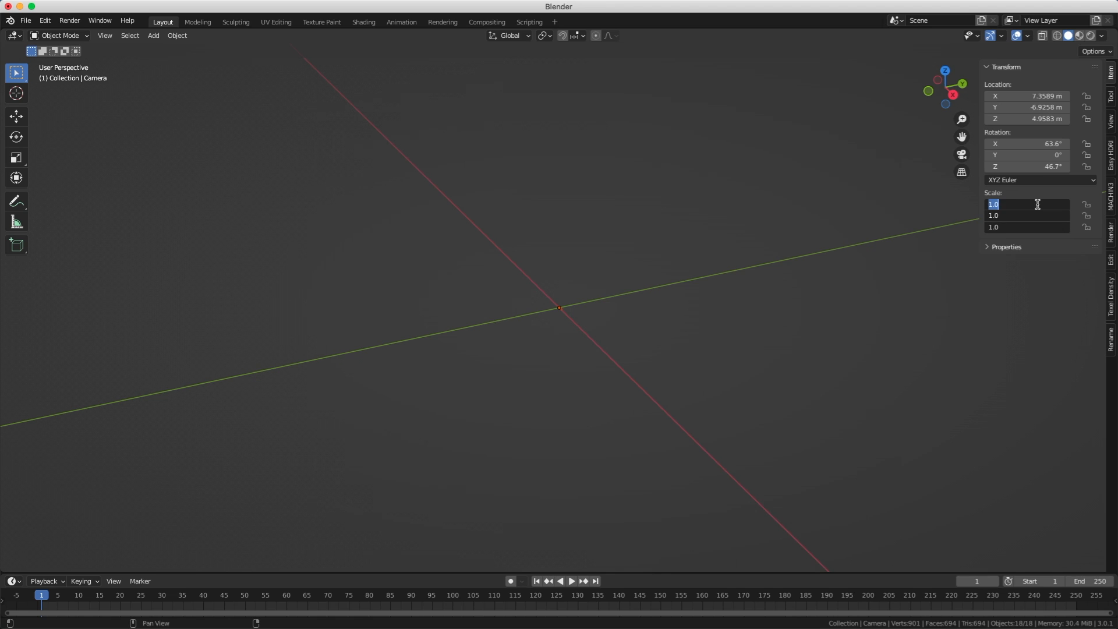
pyautogui.write('100')
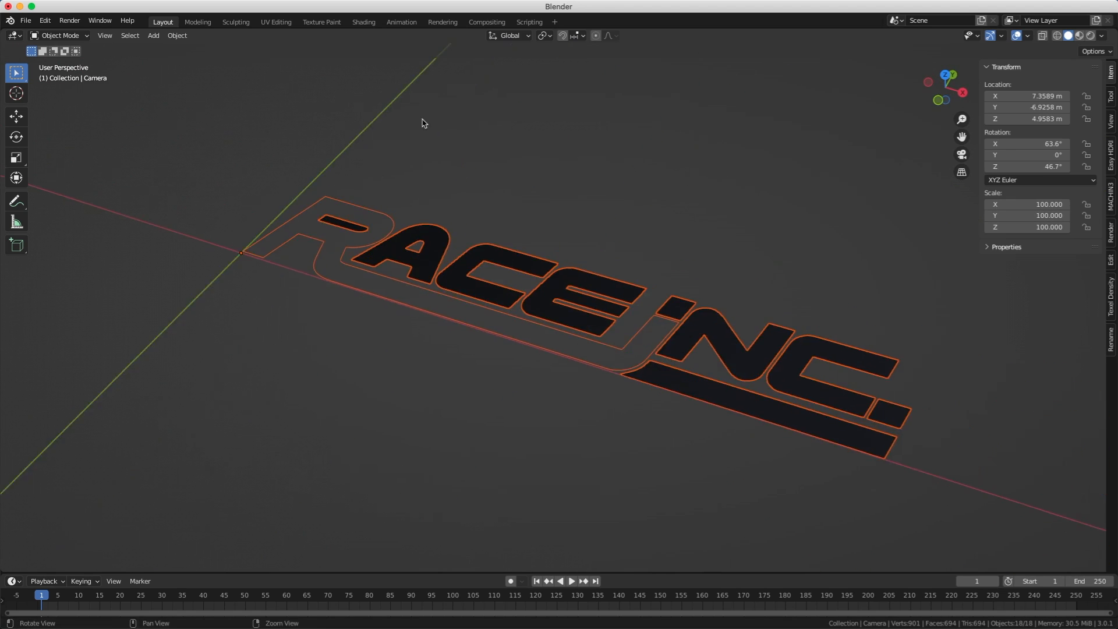
pyautogui.click(16, 137)
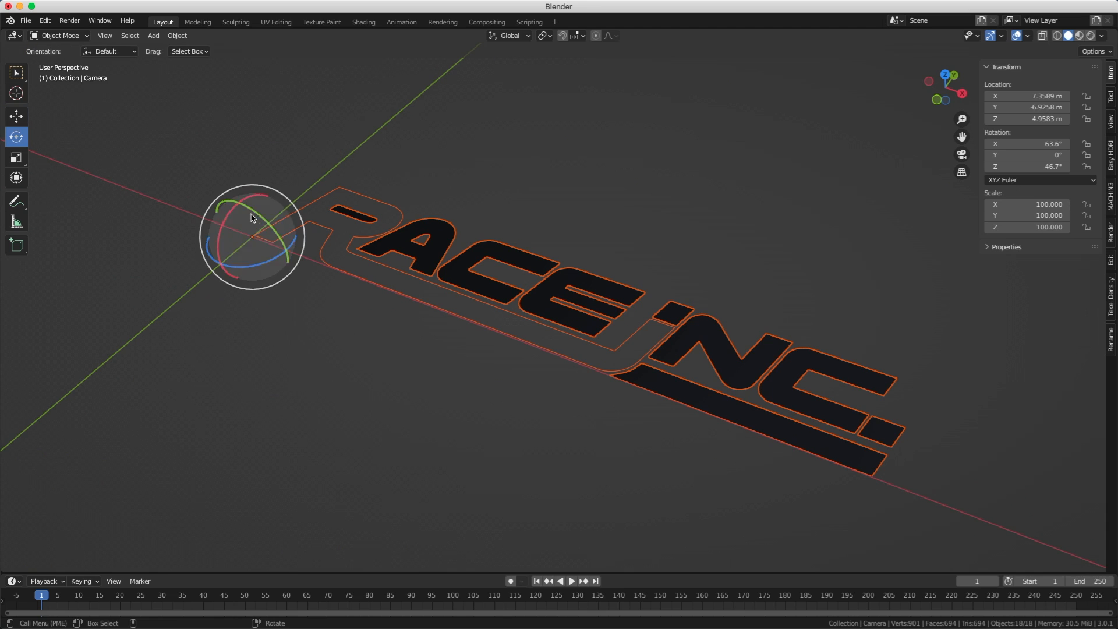
pyautogui.press('r')
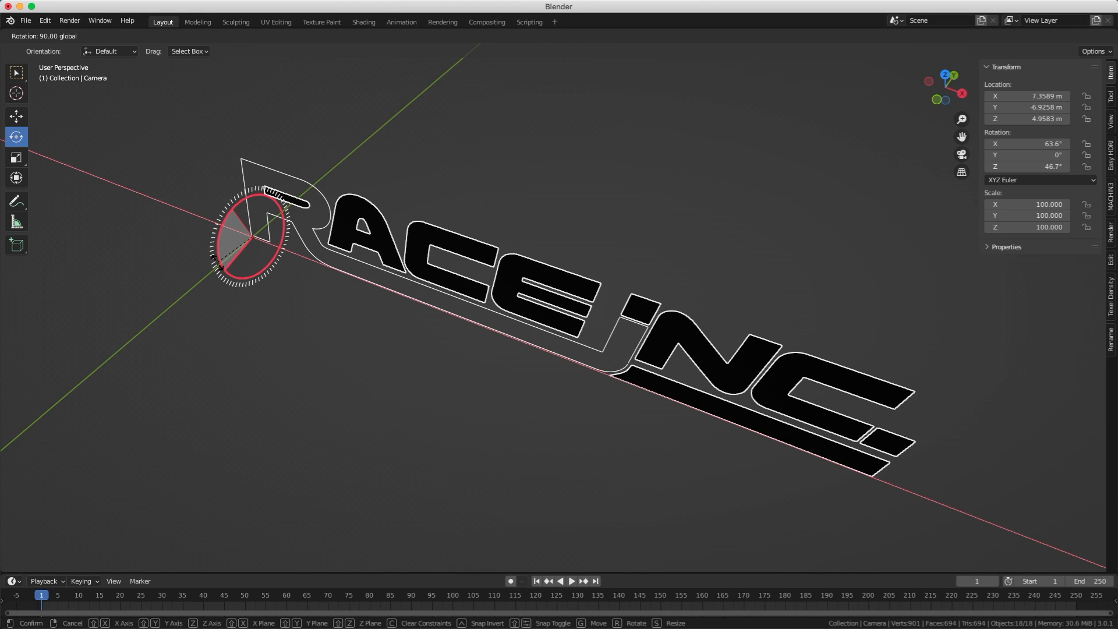
# - Convert the RACE INC. logo curves into mesh objects
pyautogui.click(176, 35)
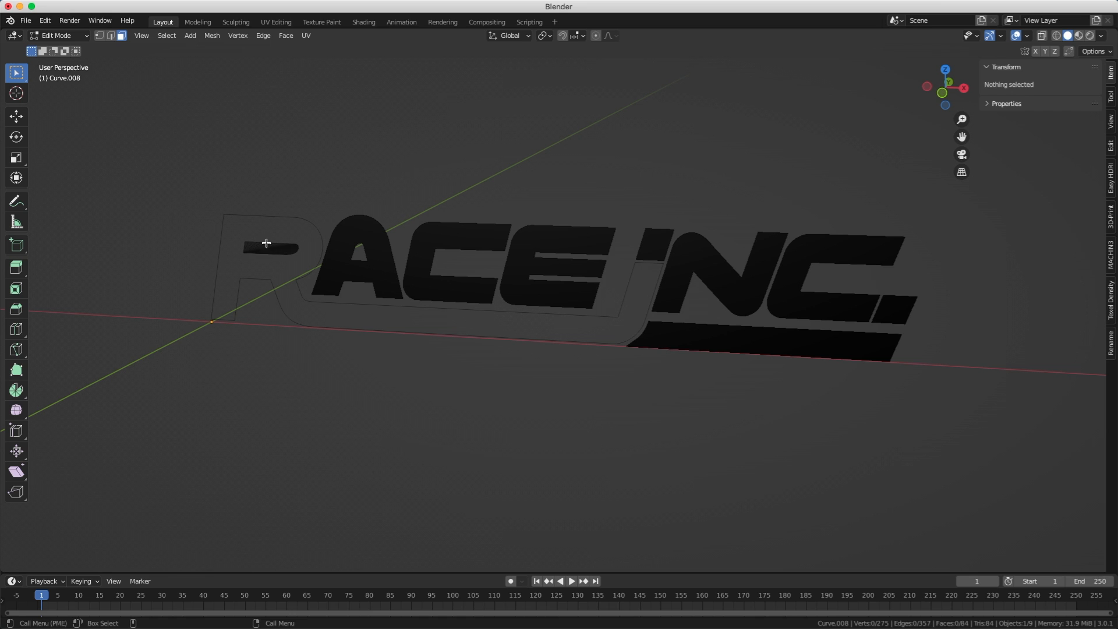
pyautogui.click(269, 248)
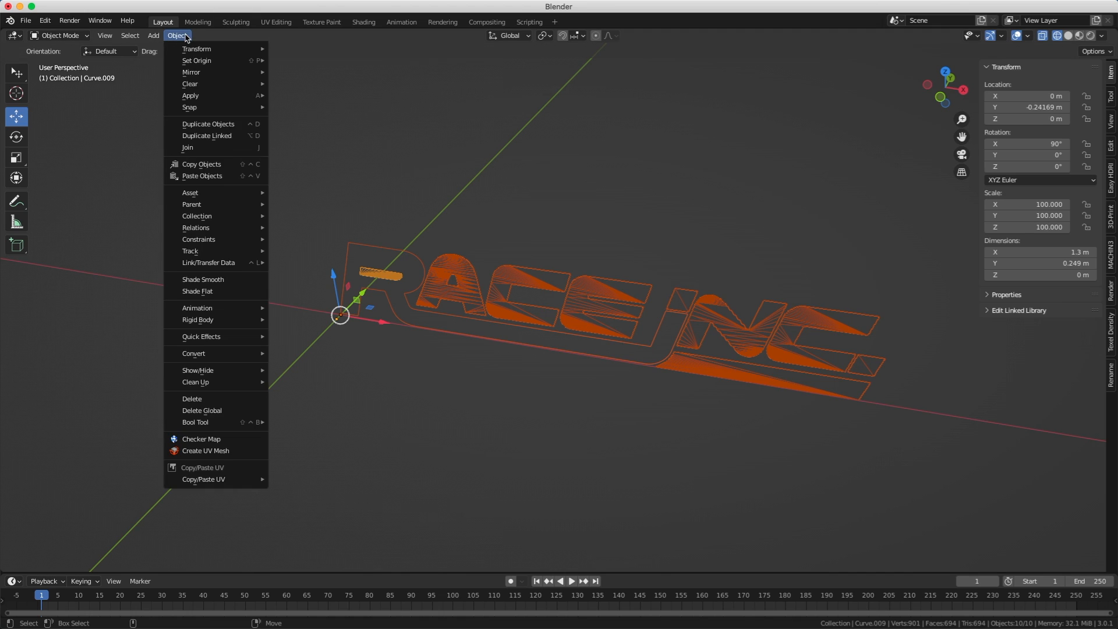
pyautogui.moveTo(190, 95)
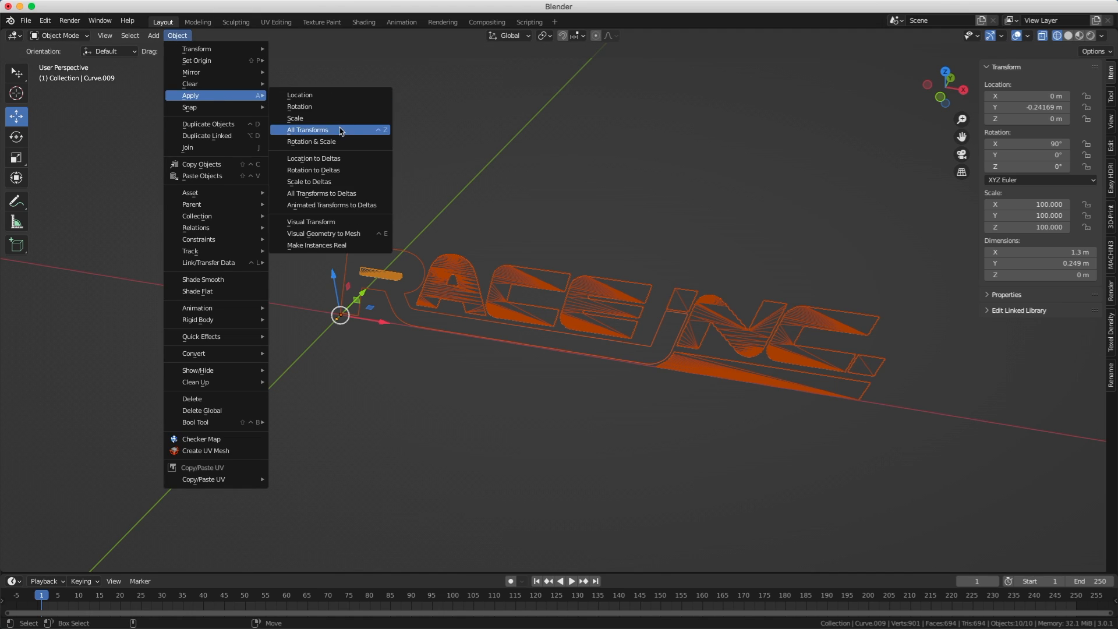
# - Apply all transforms to the logo meshes and enter Edit Mode on the R
pyautogui.click(308, 130)
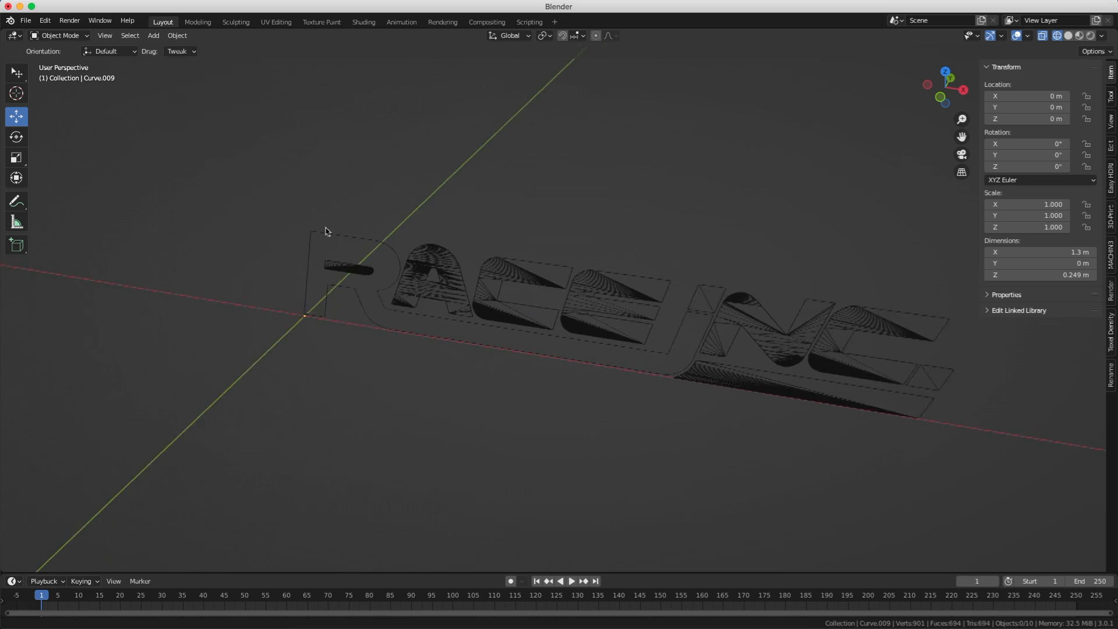
pyautogui.press('Tab')
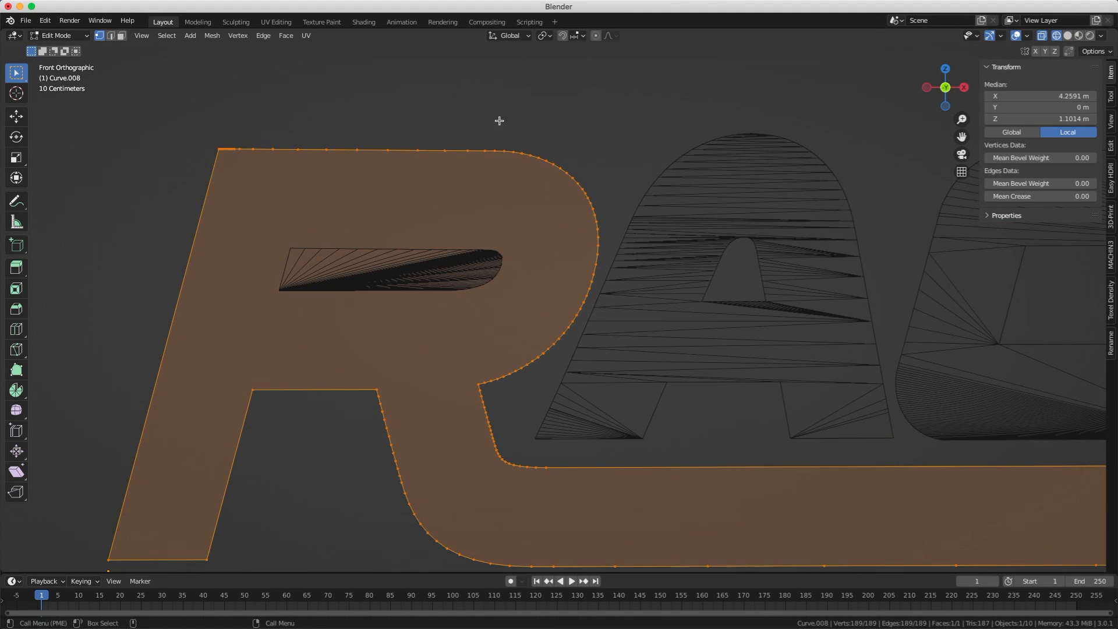
# - Merge the R letter's overlapping vertices by distance with a 0.0015 m threshold
pyautogui.press('X')
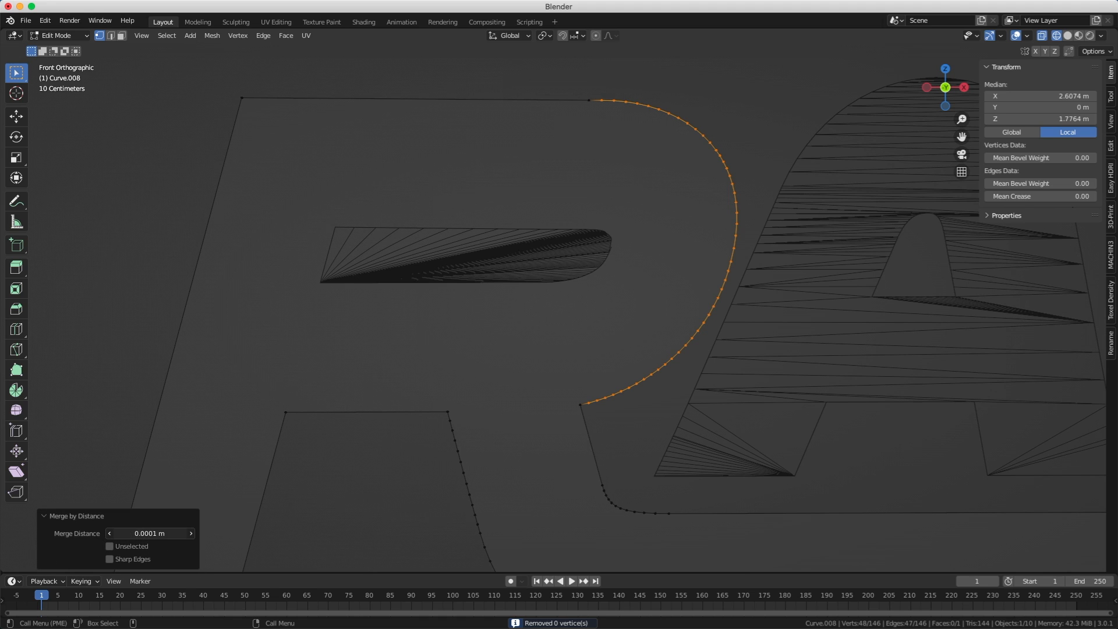
pyautogui.click(150, 534)
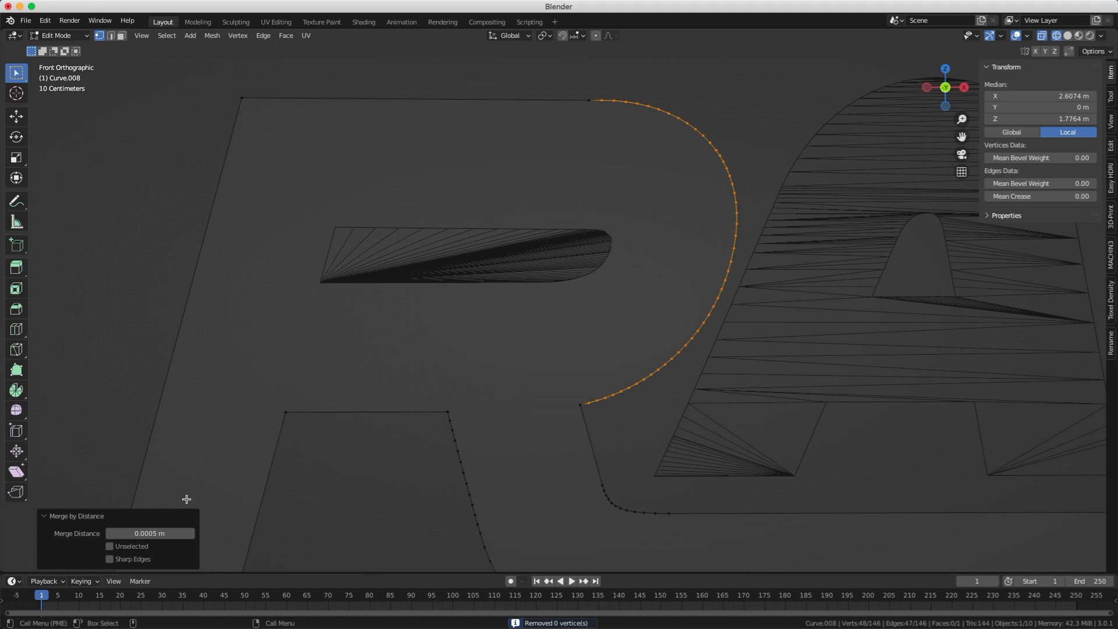
pyautogui.click(150, 533)
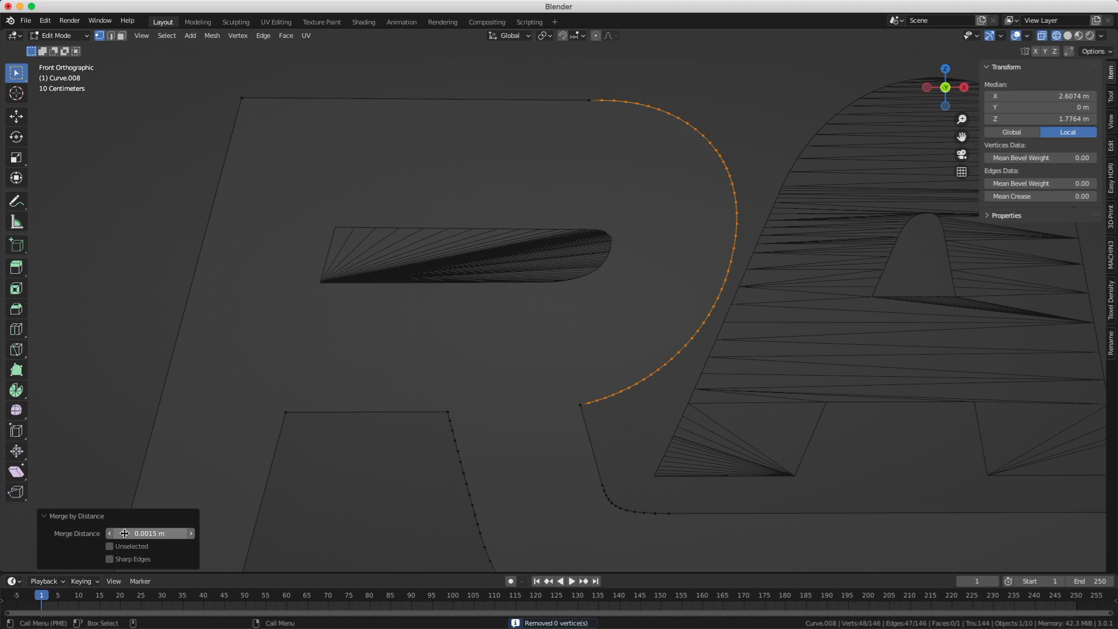
pyautogui.moveTo(150, 534); pyautogui.dragTo(185, 534)
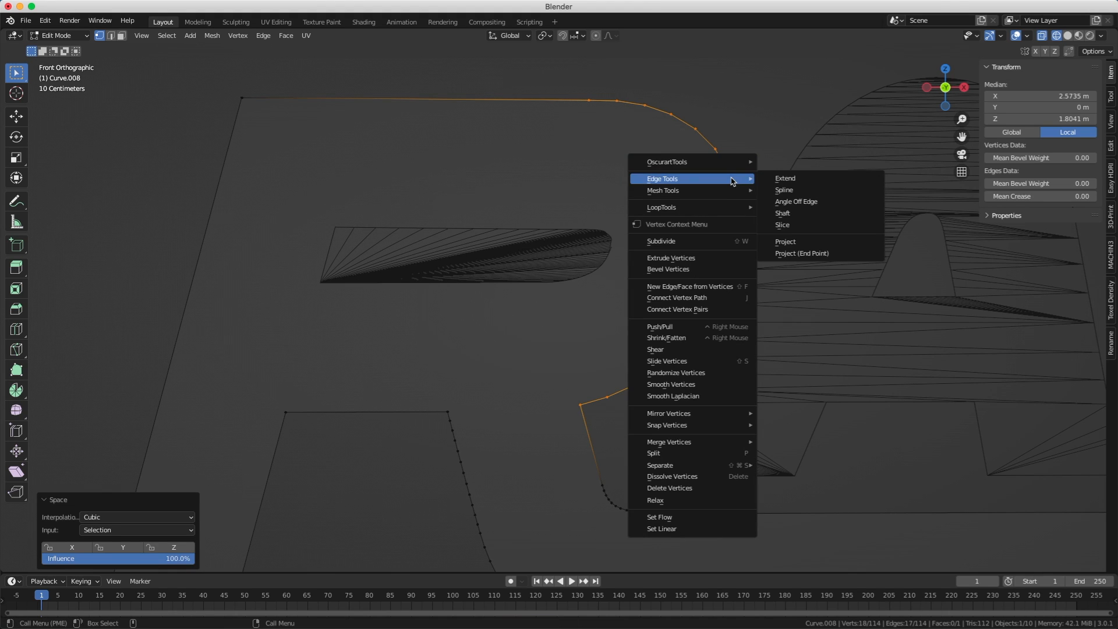
pyautogui.moveTo(661, 206)
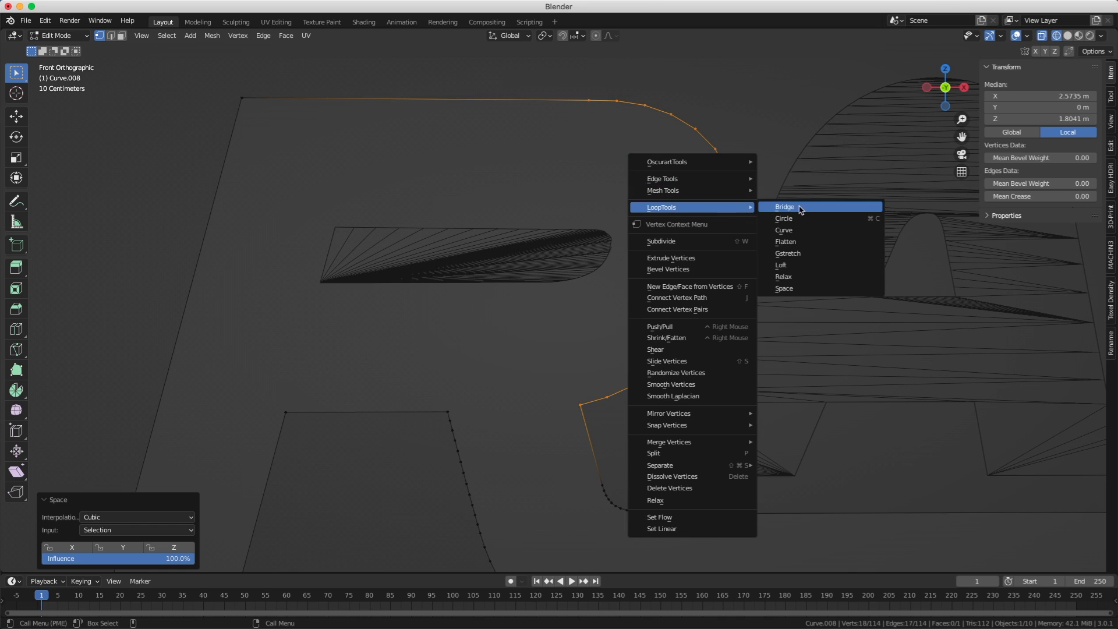
pyautogui.moveTo(784, 288)
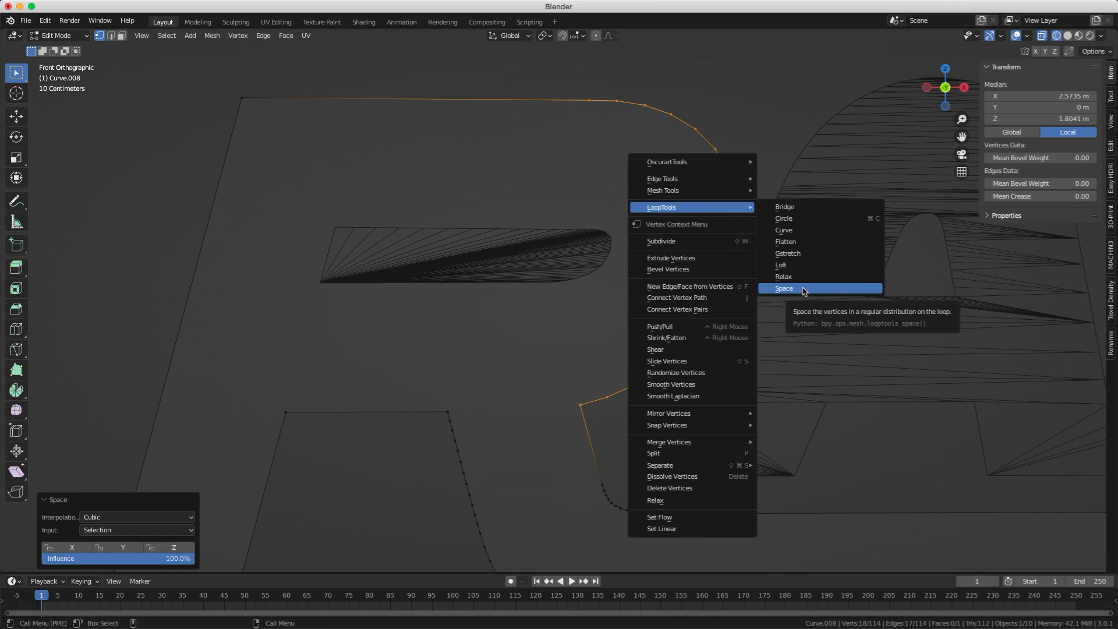
# - Evenly space the selected R outline vertices with LoopTools Space
pyautogui.click(785, 289)
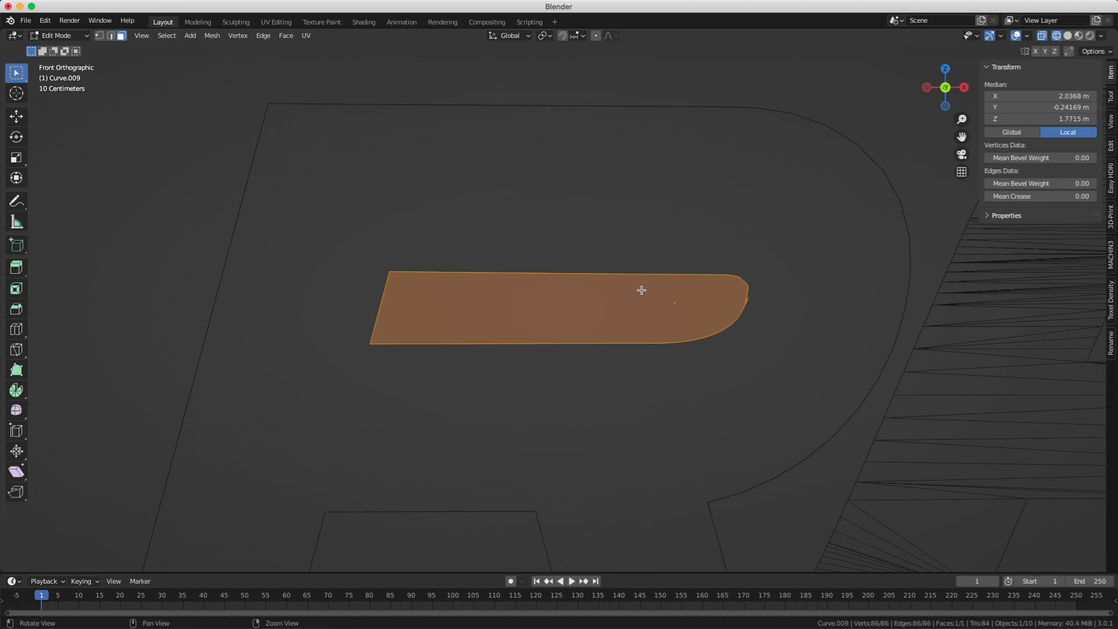
# - Zoom in on the slot shape inside the R
pyautogui.scroll(3)
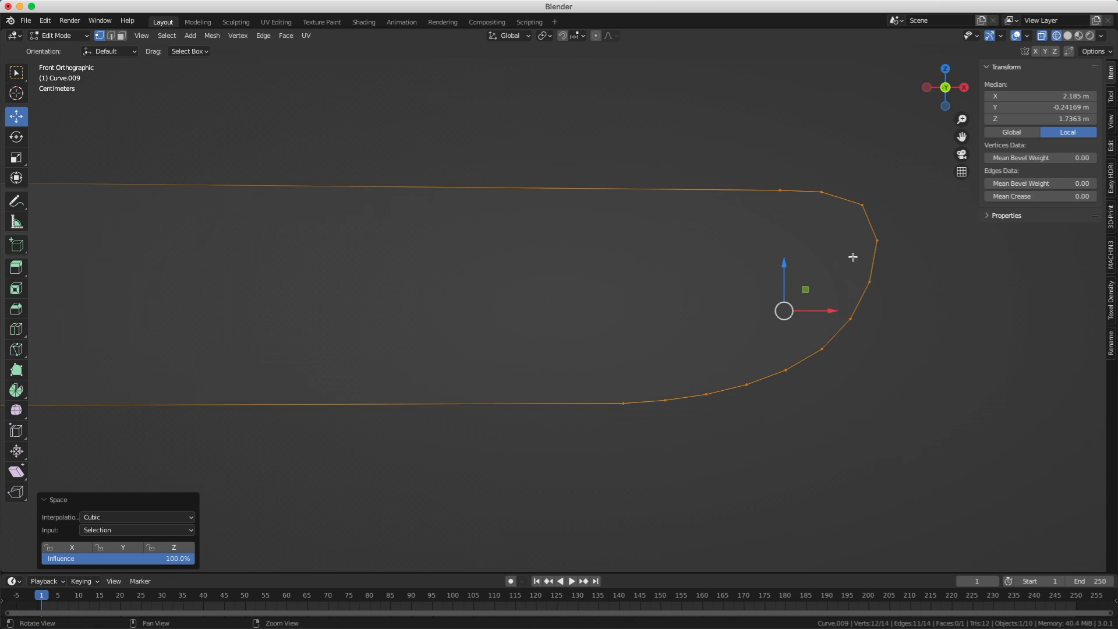
pyautogui.moveTo(887, 232)
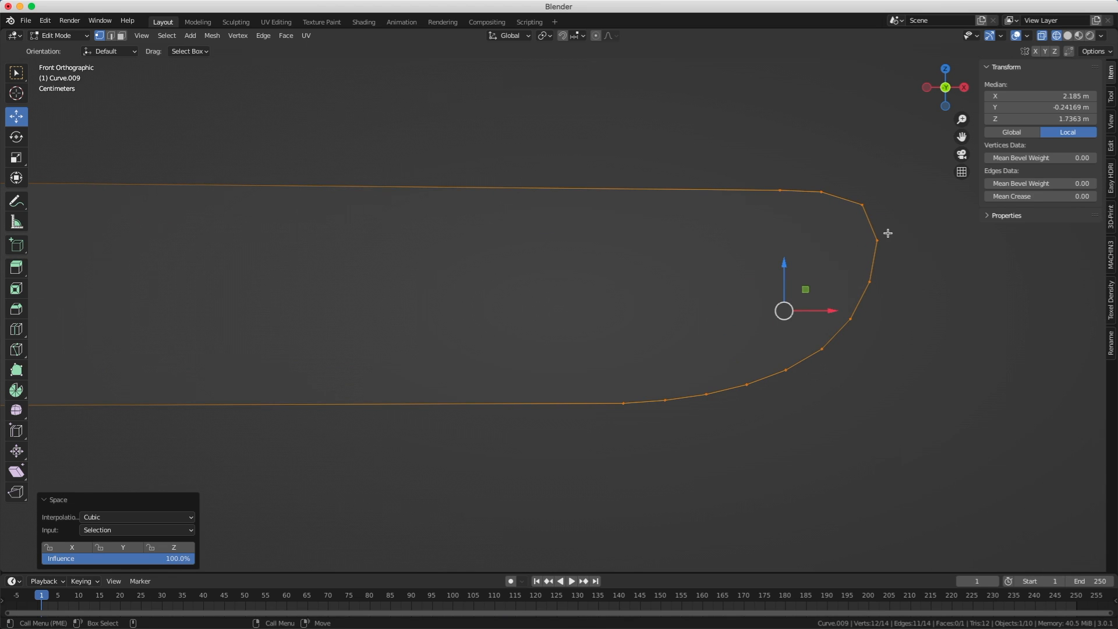
pyautogui.moveTo(854, 256)
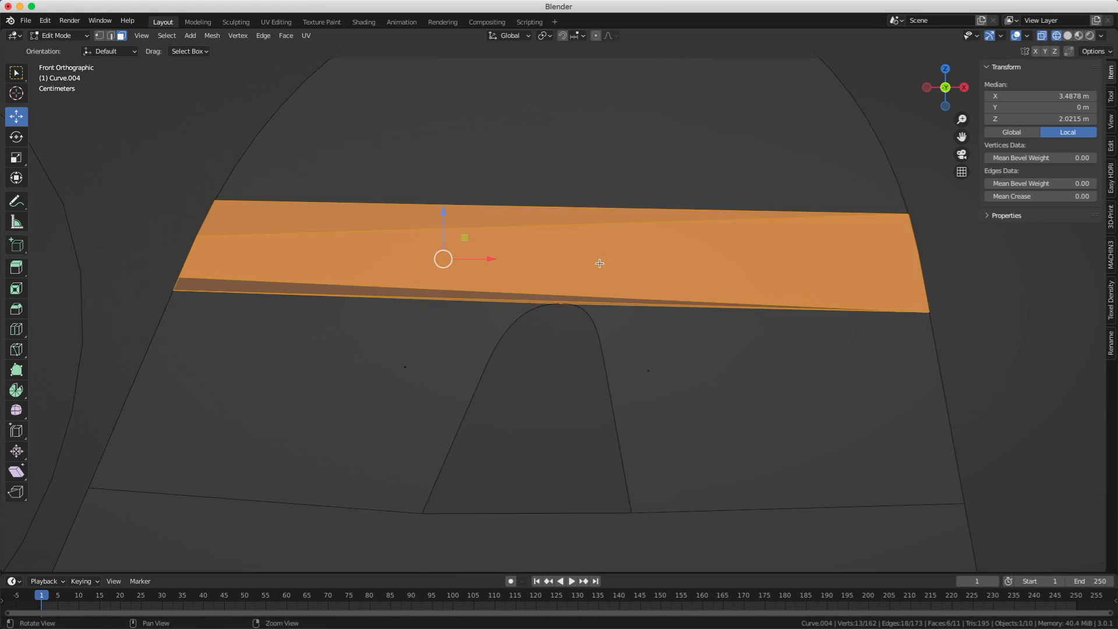
# - Dissolve the stray crossbar edges in the A and nudge the vertex above its hole
pyautogui.press('Tab')
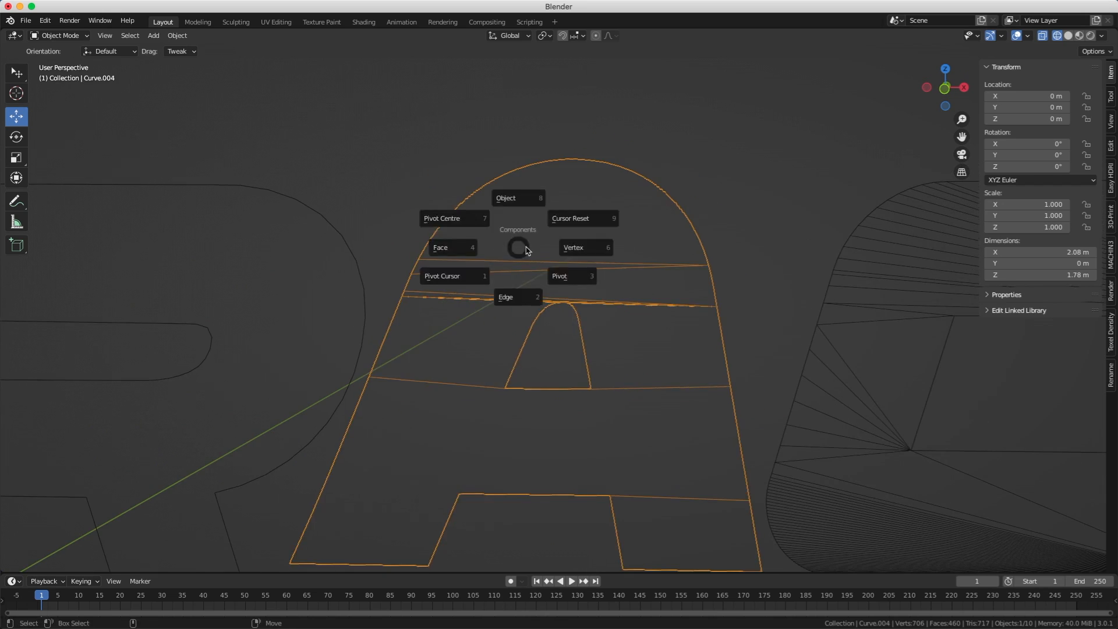
pyautogui.click(572, 248)
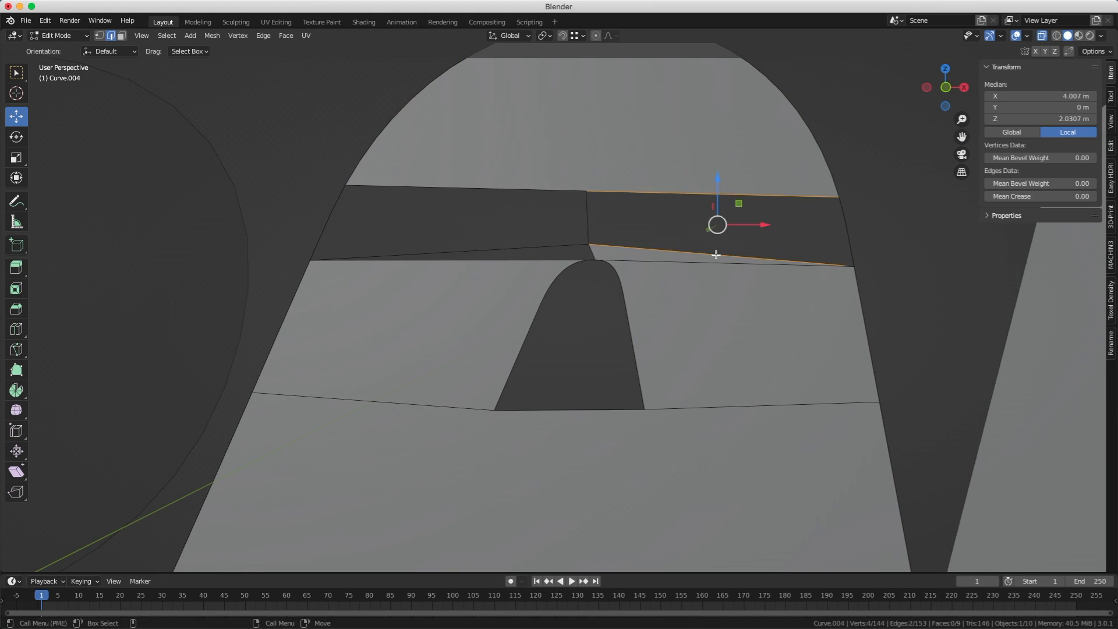
pyautogui.moveTo(559, 229)
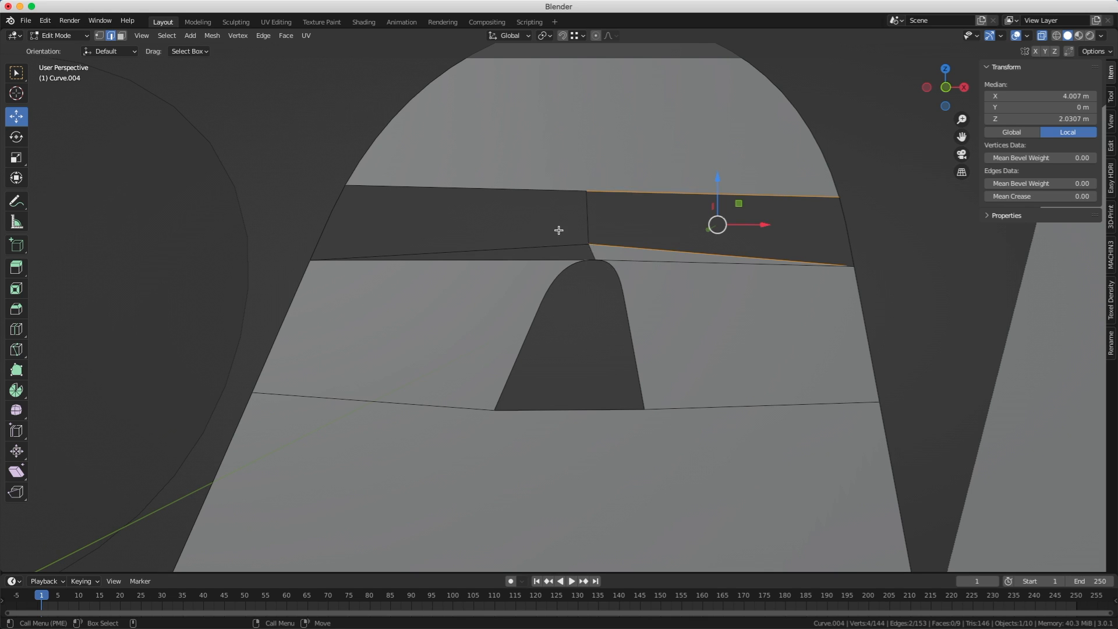
pyautogui.press('x')
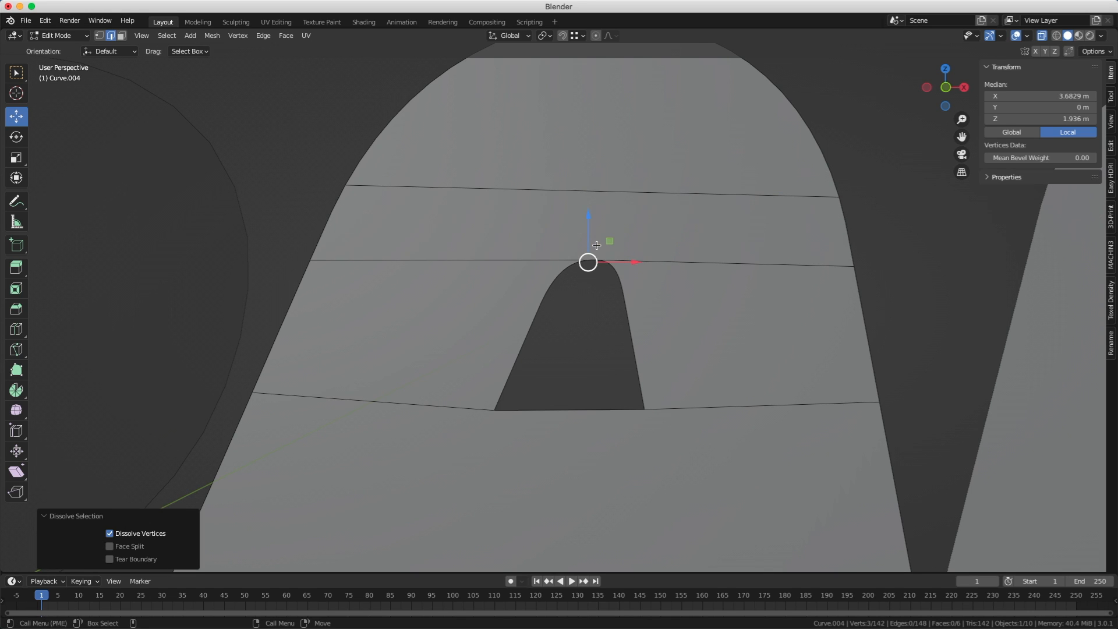
pyautogui.moveTo(635, 245)
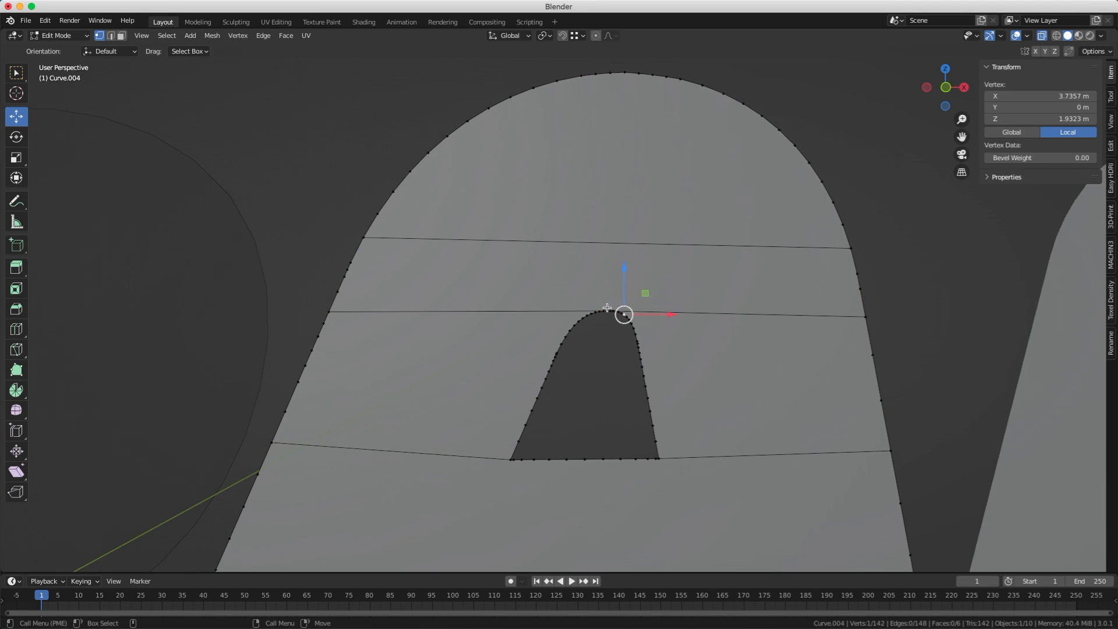
pyautogui.moveTo(624, 313); pyautogui.dragTo(607, 311)
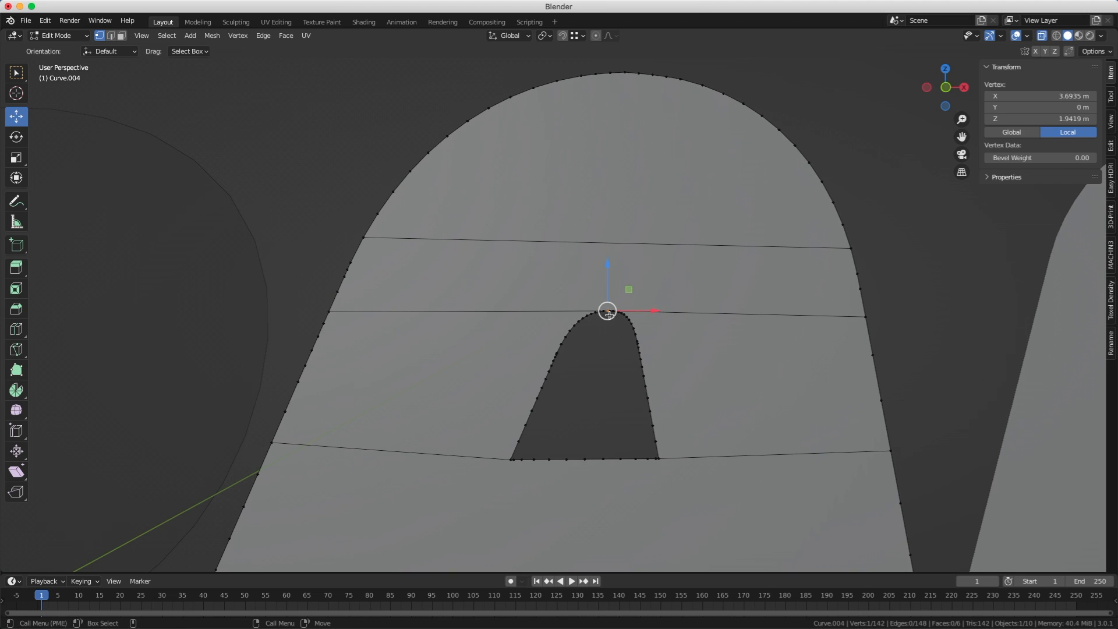
pyautogui.click(626, 74)
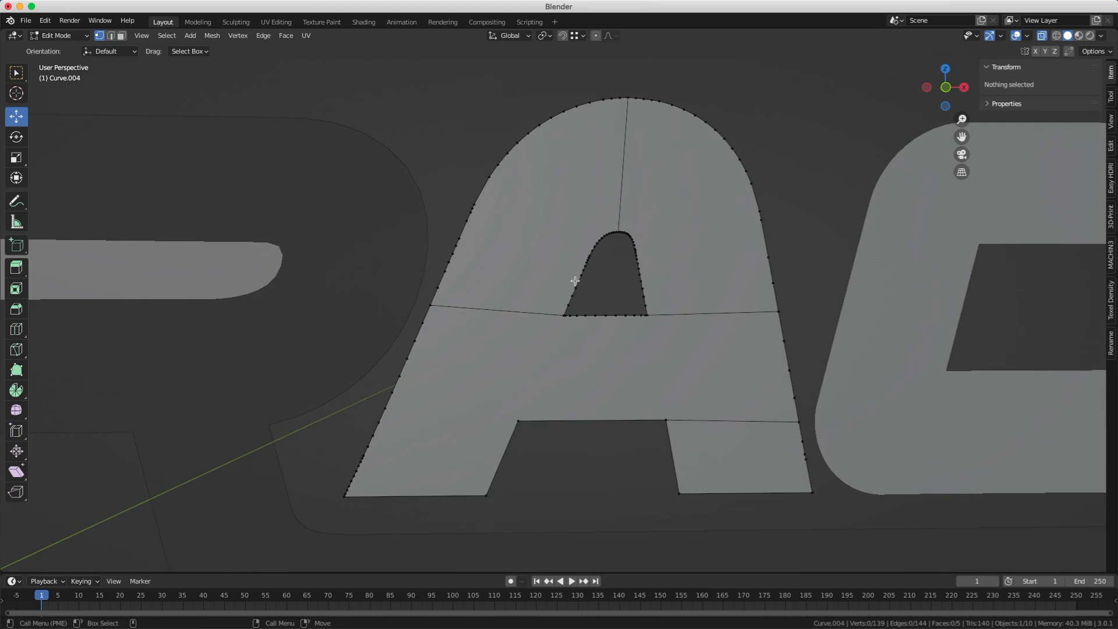
# - Leave the A and open the R-and-underline piece for editing
pyautogui.press('X')
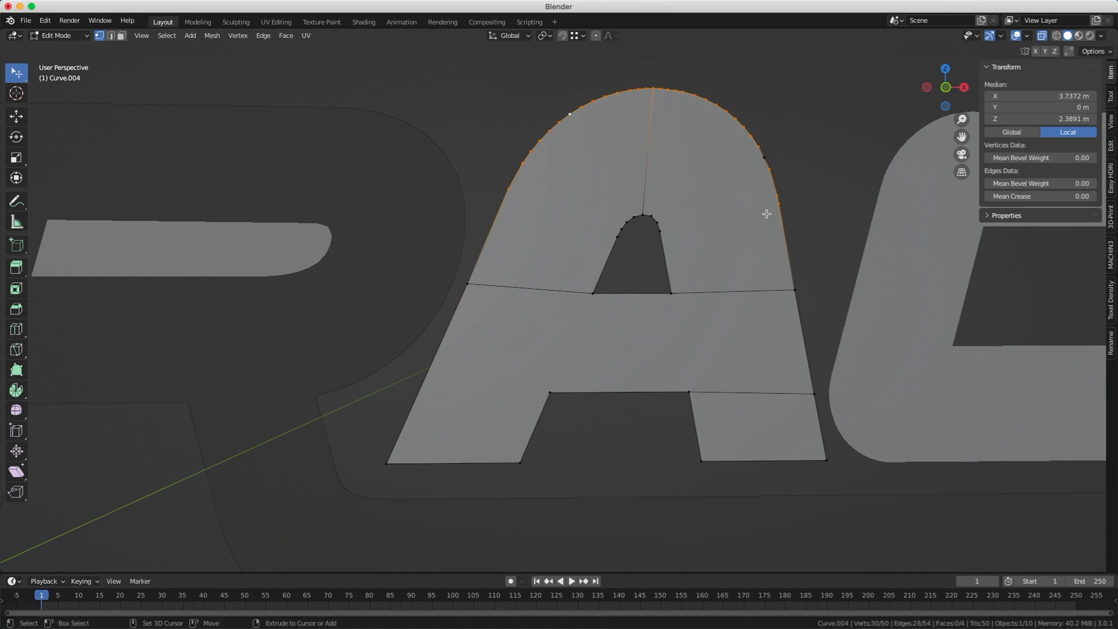
pyautogui.press('X')
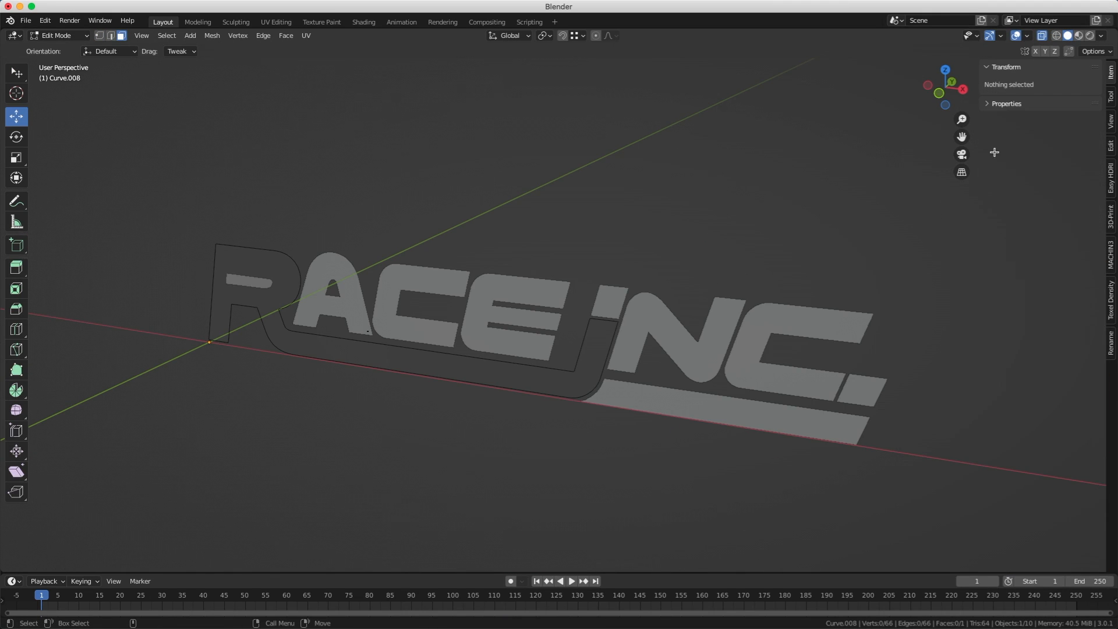
# - Turn on the Face Orientation overlay and bring up the Mesh Normals menu
pyautogui.click(1020, 35)
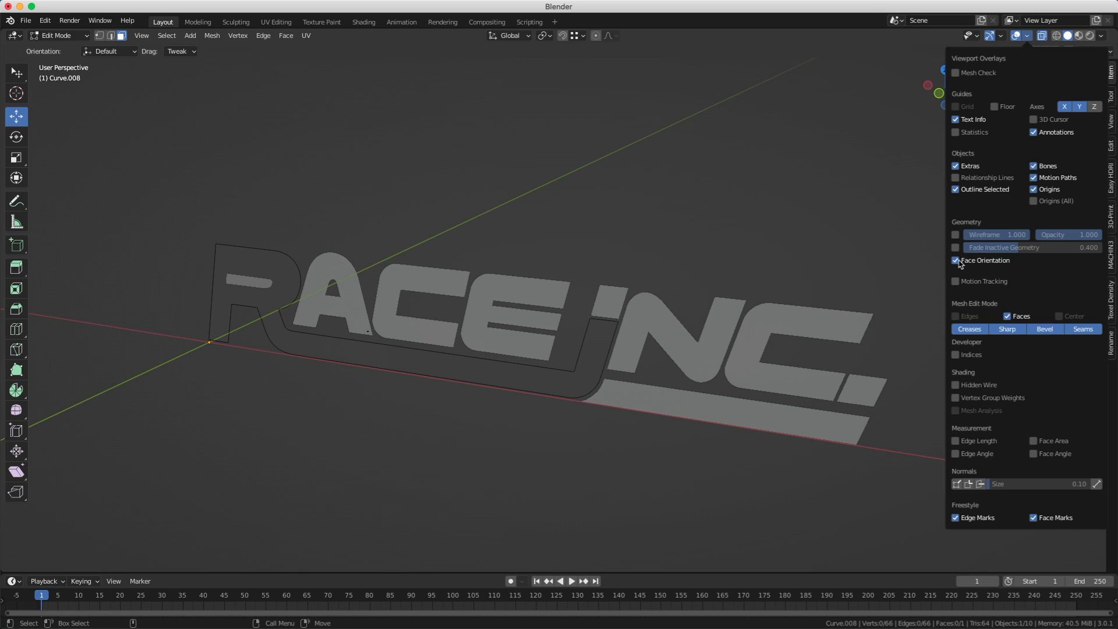
pyautogui.click(1027, 36)
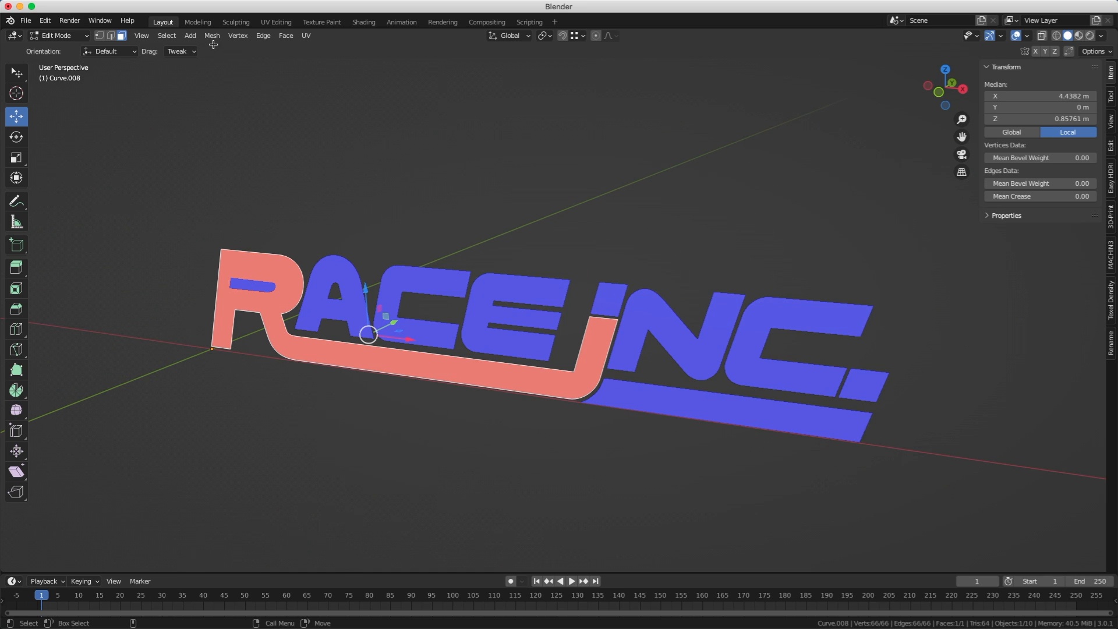
pyautogui.click(212, 35)
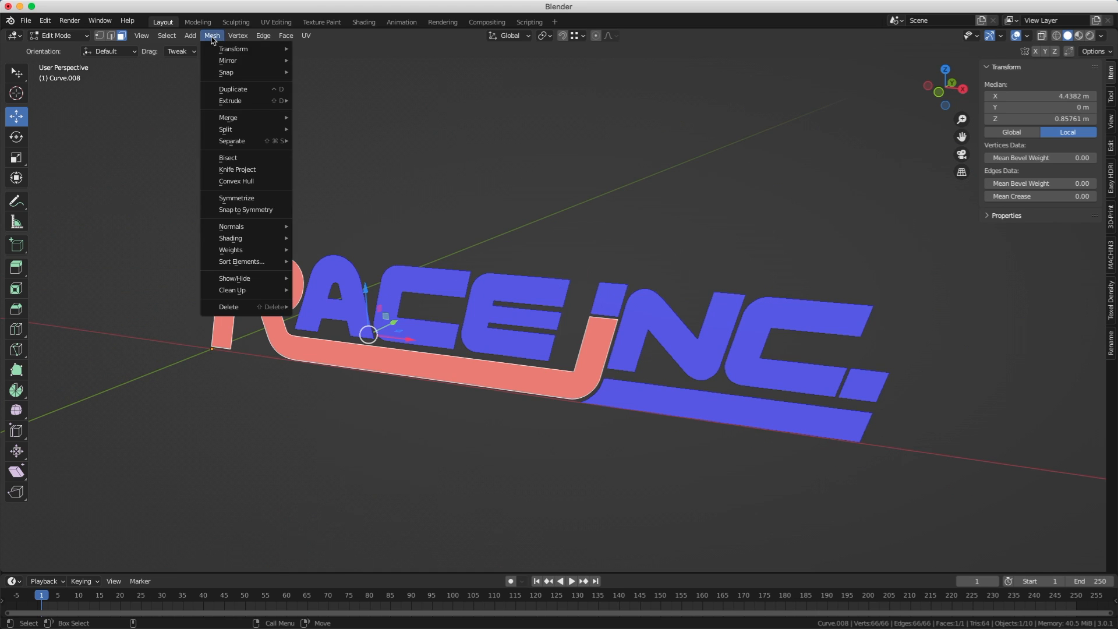
pyautogui.click(231, 226)
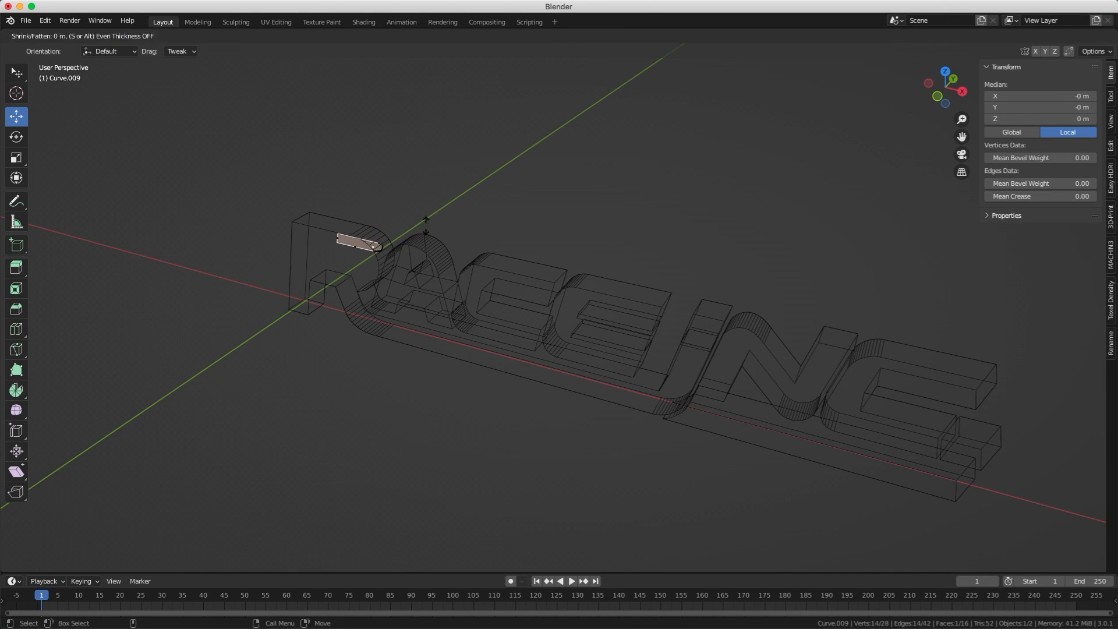
# - Enter Edit Mode on the small cutter box to thicken it
pyautogui.press('Tab')
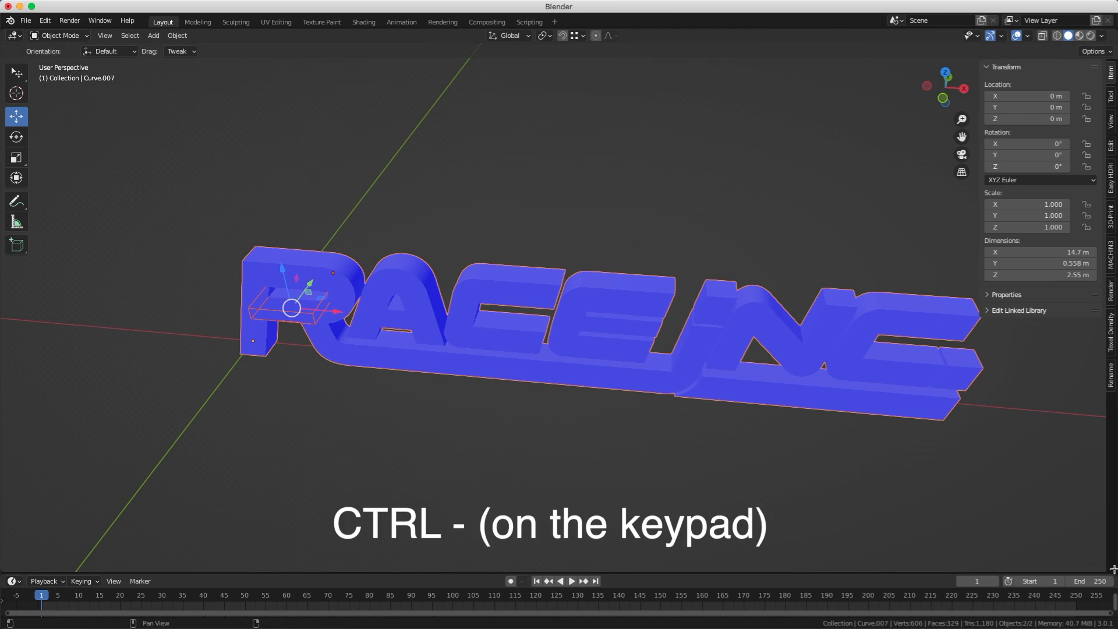
# - Subtract the cutter box from the logo with a BoolTool difference, apply it, and select the logo
pyautogui.press('ctrl+KP_Subtract')
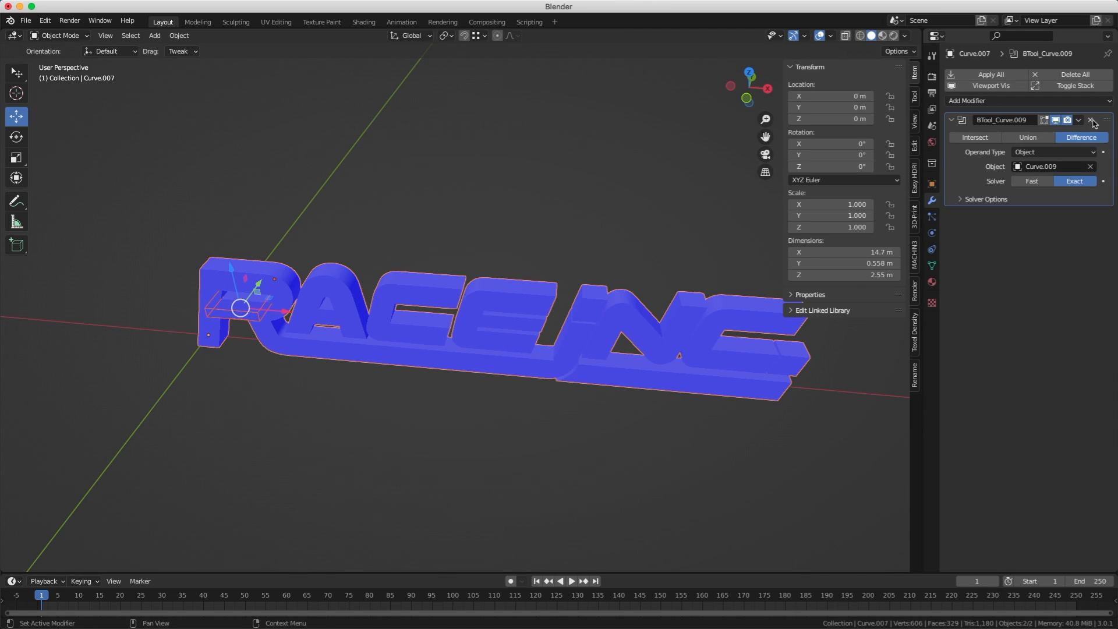
pyautogui.click(1092, 120)
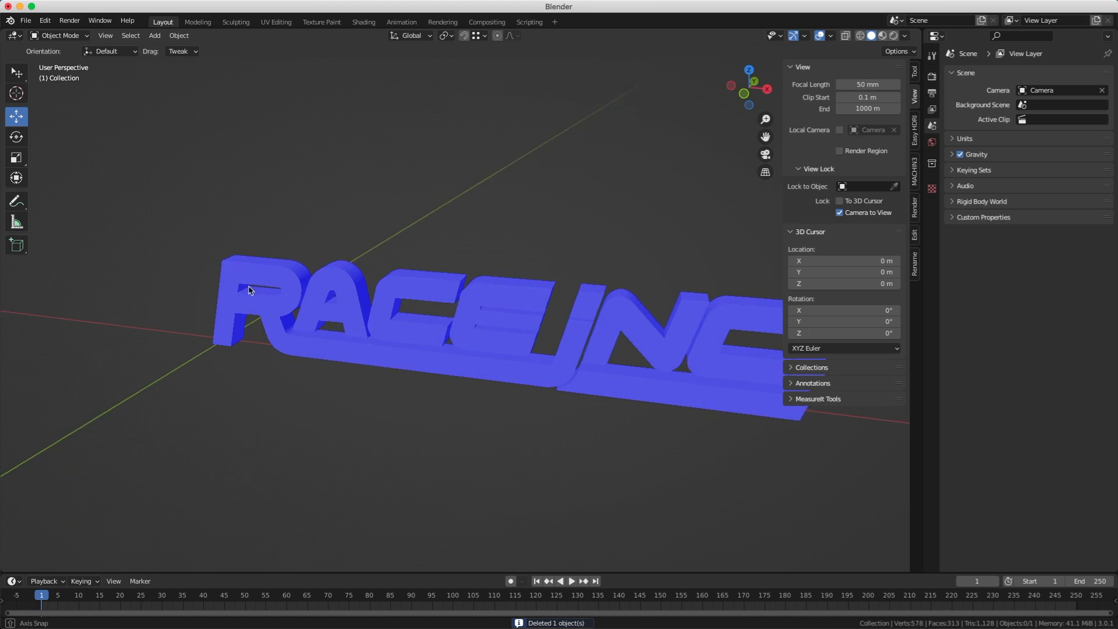
pyautogui.click(250, 289)
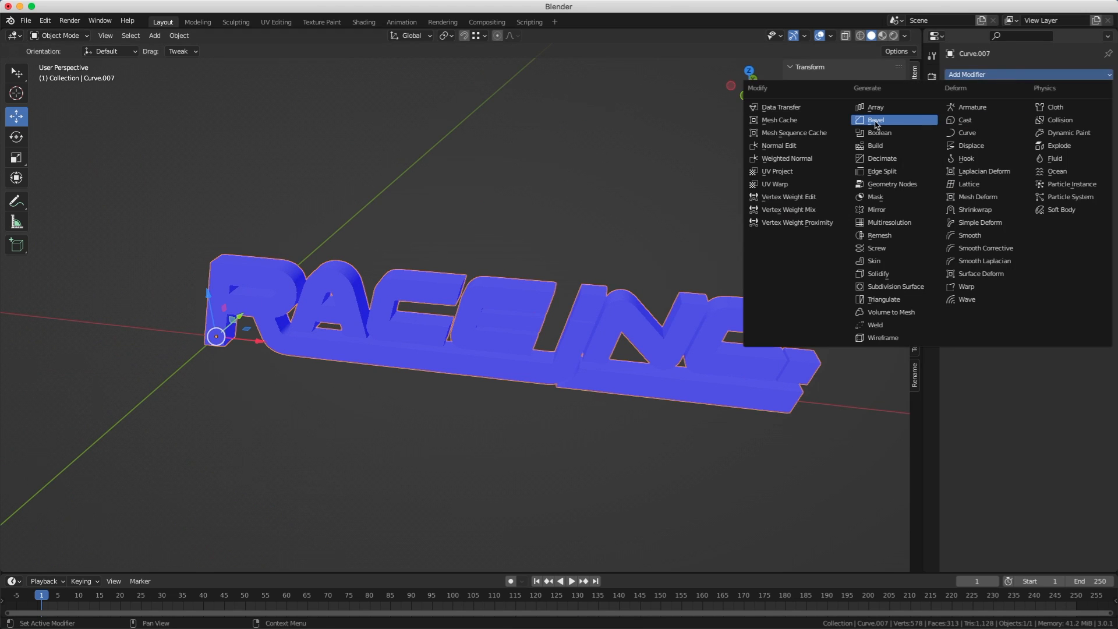
# - Add a Bevel modifier with 2 segments and 0.53 m width, showing its Geometry options
pyautogui.click(876, 119)
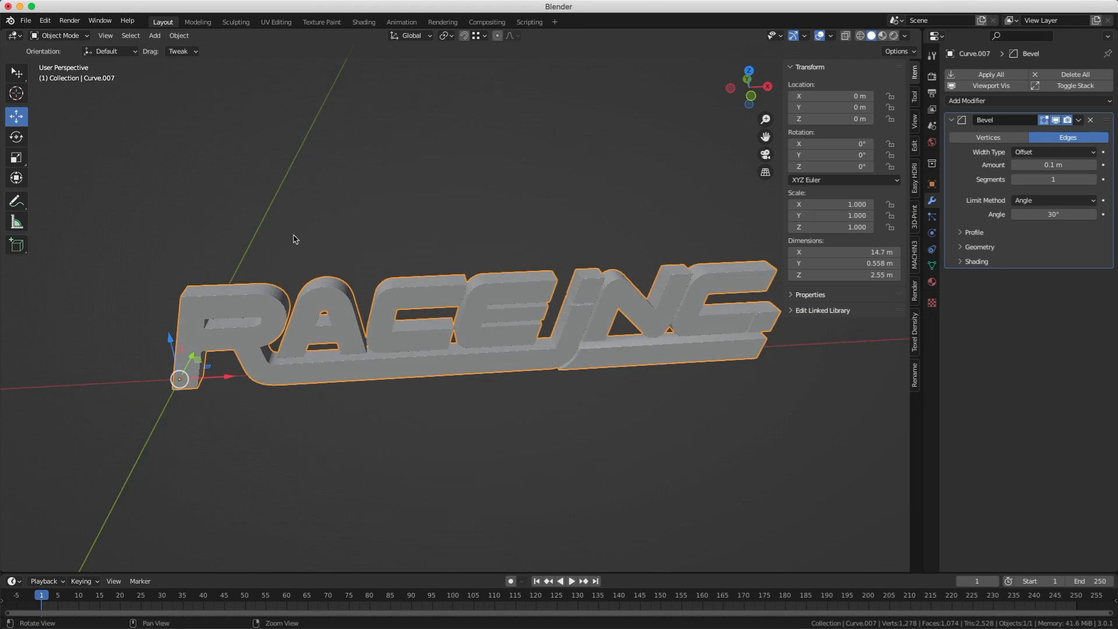
pyautogui.scroll(-3)
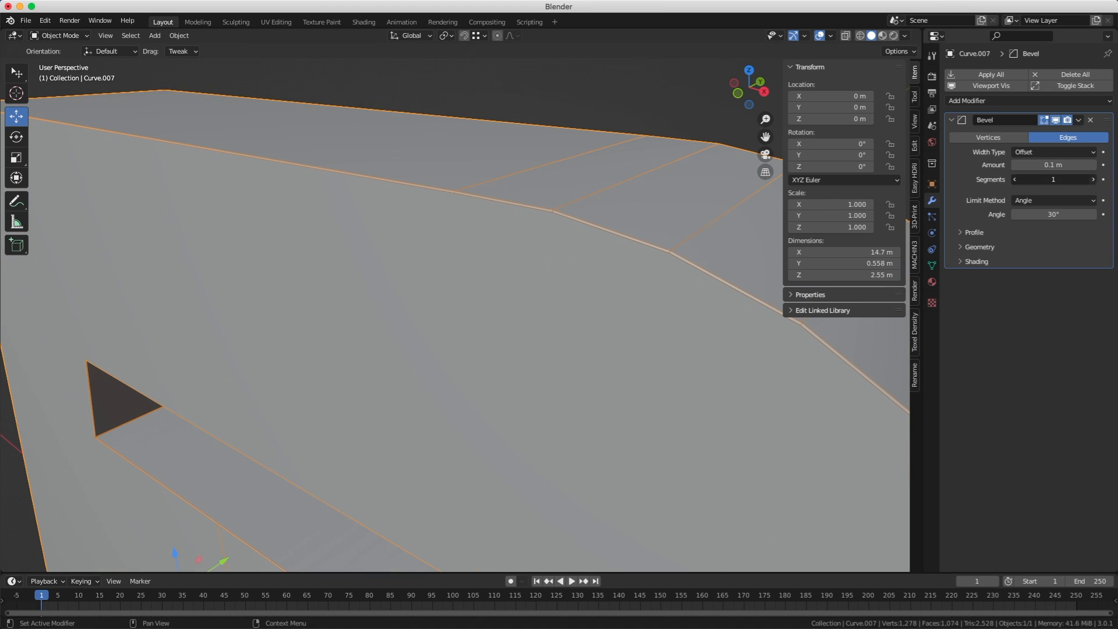
pyautogui.click(1093, 179)
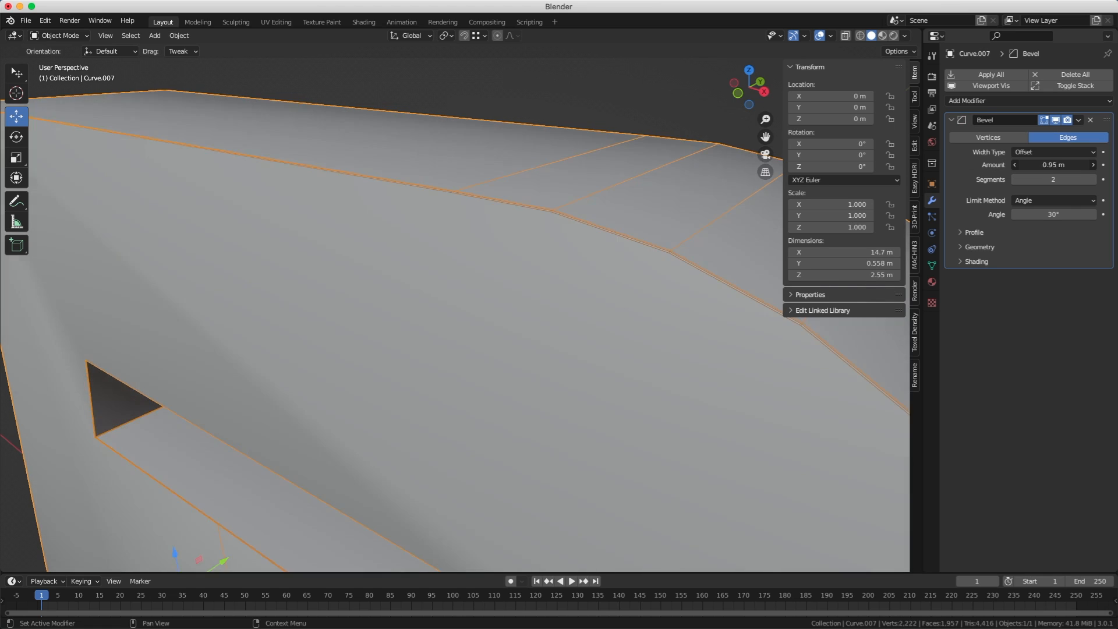
pyautogui.moveTo(1063, 165); pyautogui.dragTo(1035, 165)
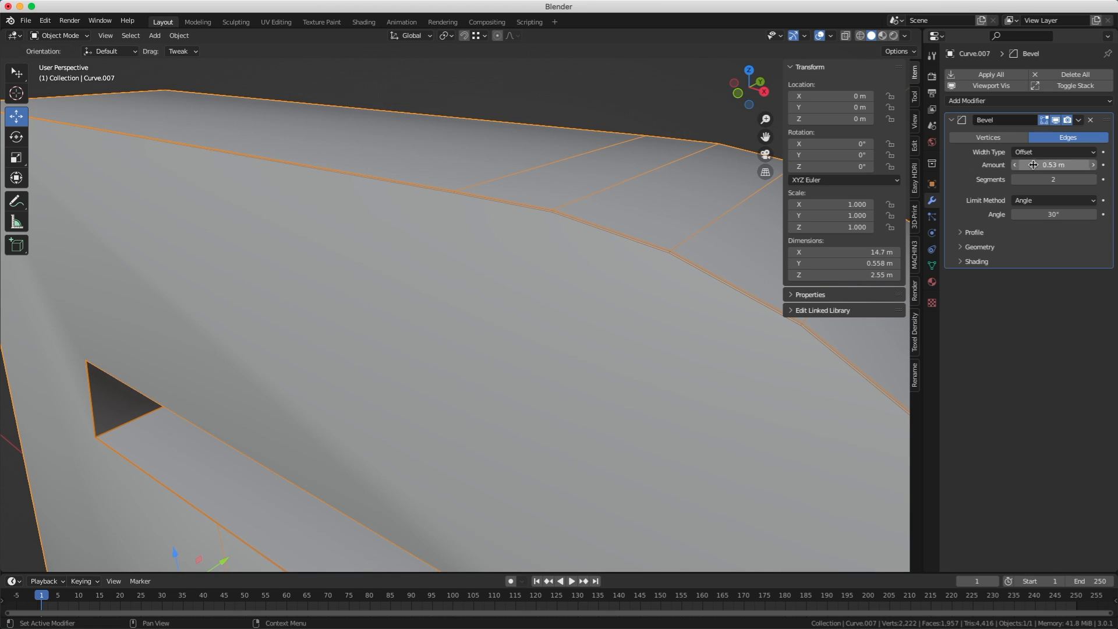
pyautogui.click(972, 247)
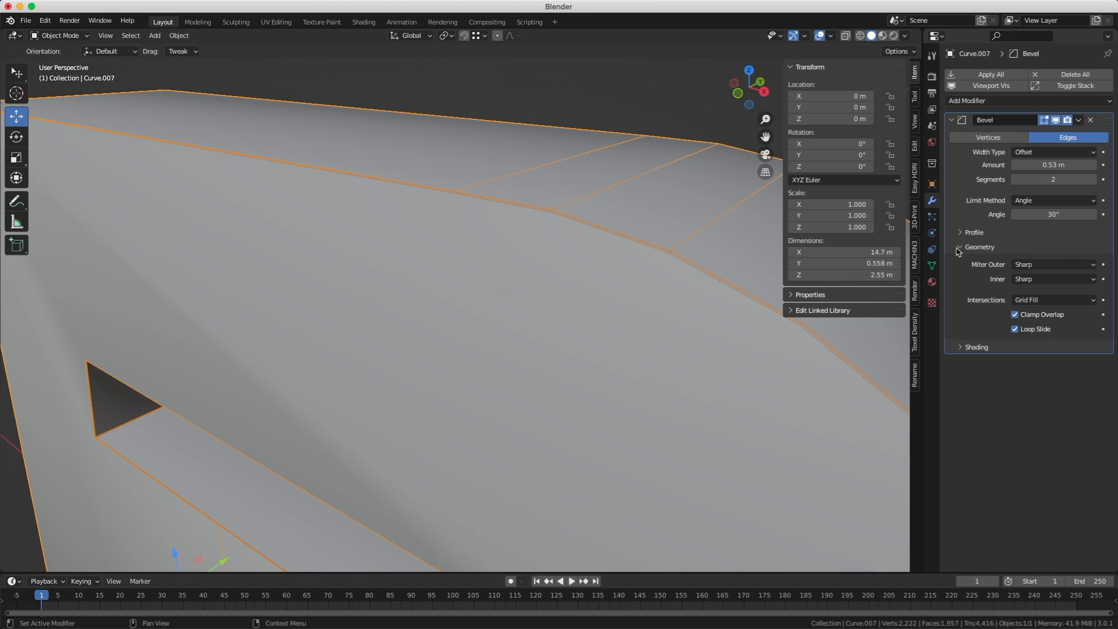
pyautogui.moveTo(959, 254)
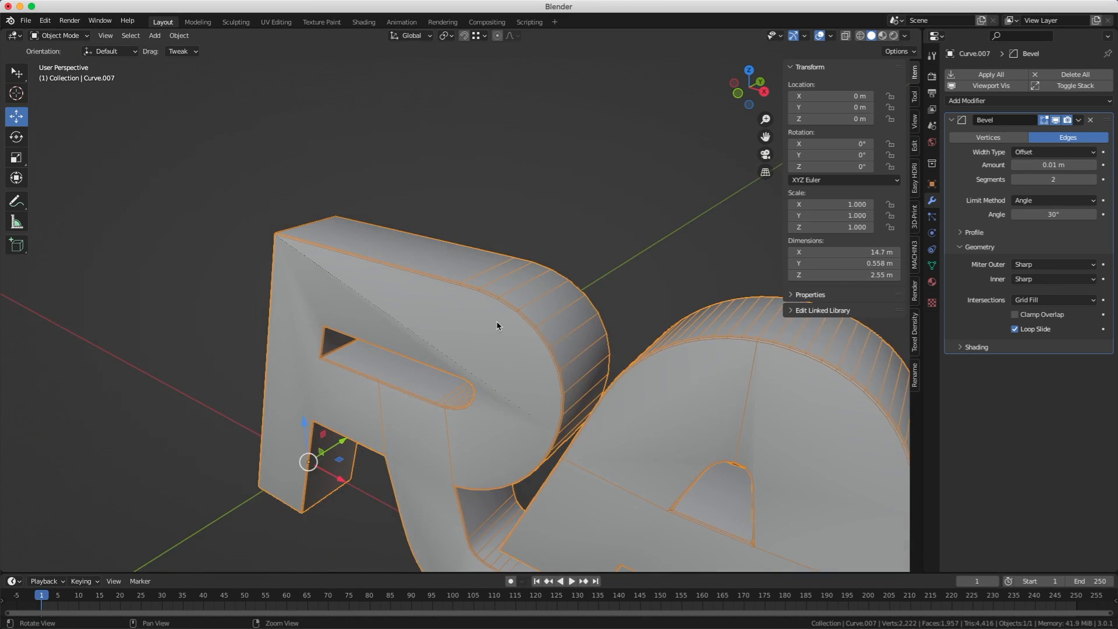
# - Change the bevel's Miter Outer from Sharp to Arc and expand its Shading options
pyautogui.moveTo(498, 326); pyautogui.dragTo(569, 315)
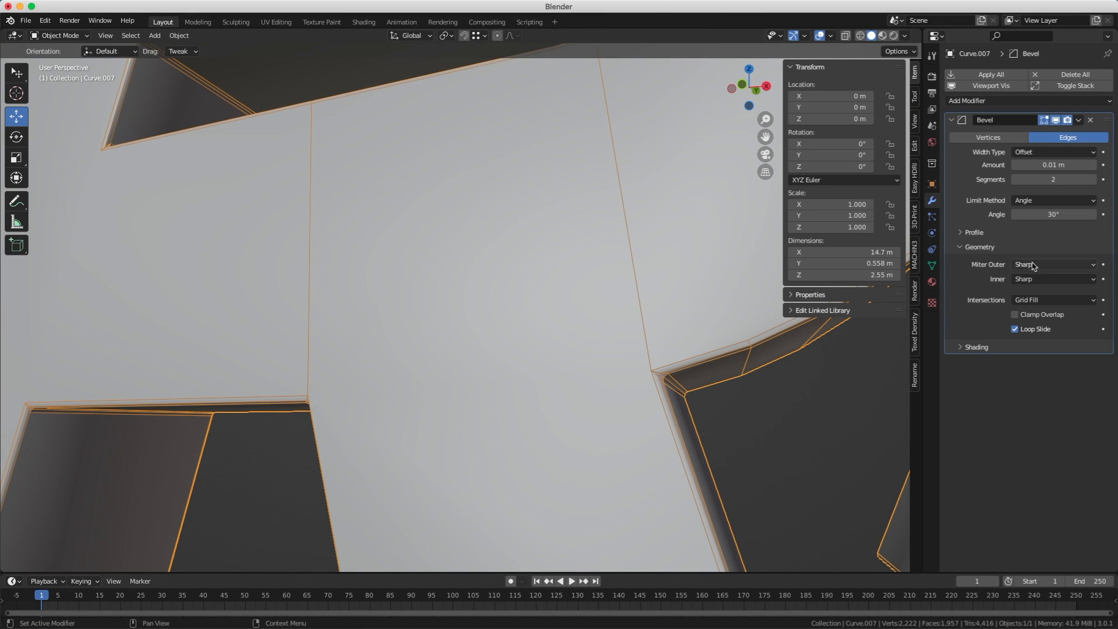
pyautogui.click(1052, 264)
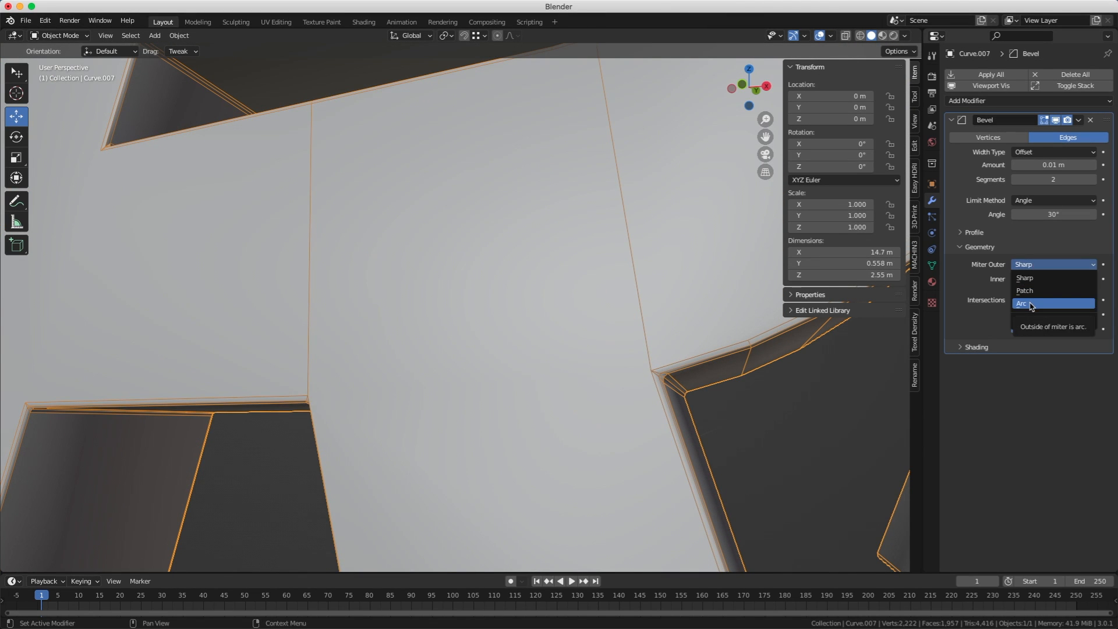
pyautogui.click(1029, 303)
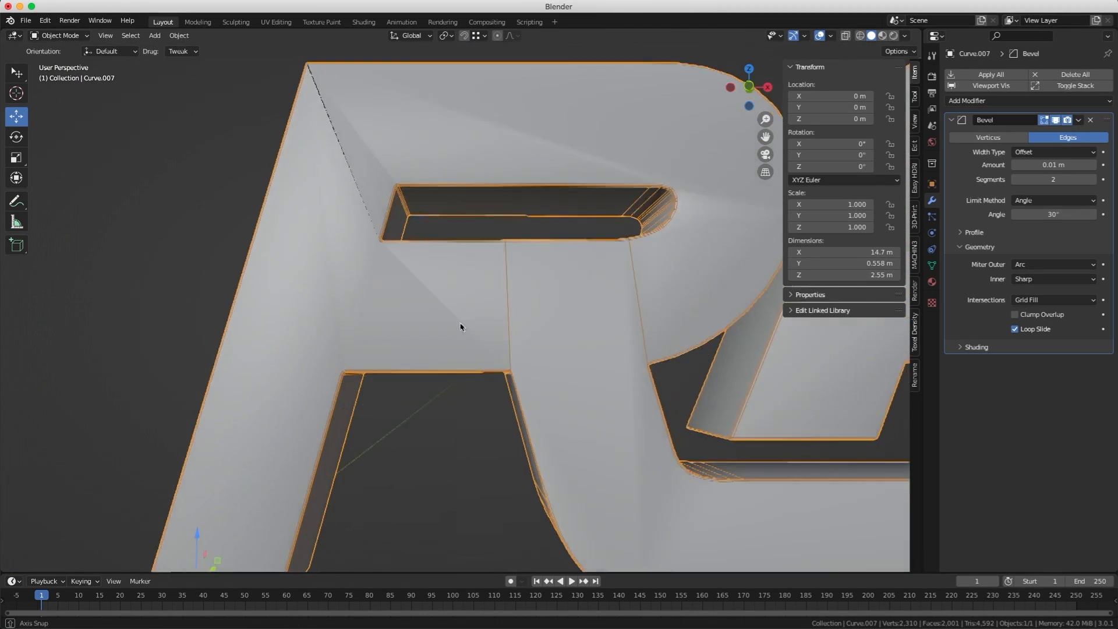
pyautogui.moveTo(461, 326); pyautogui.dragTo(626, 338)
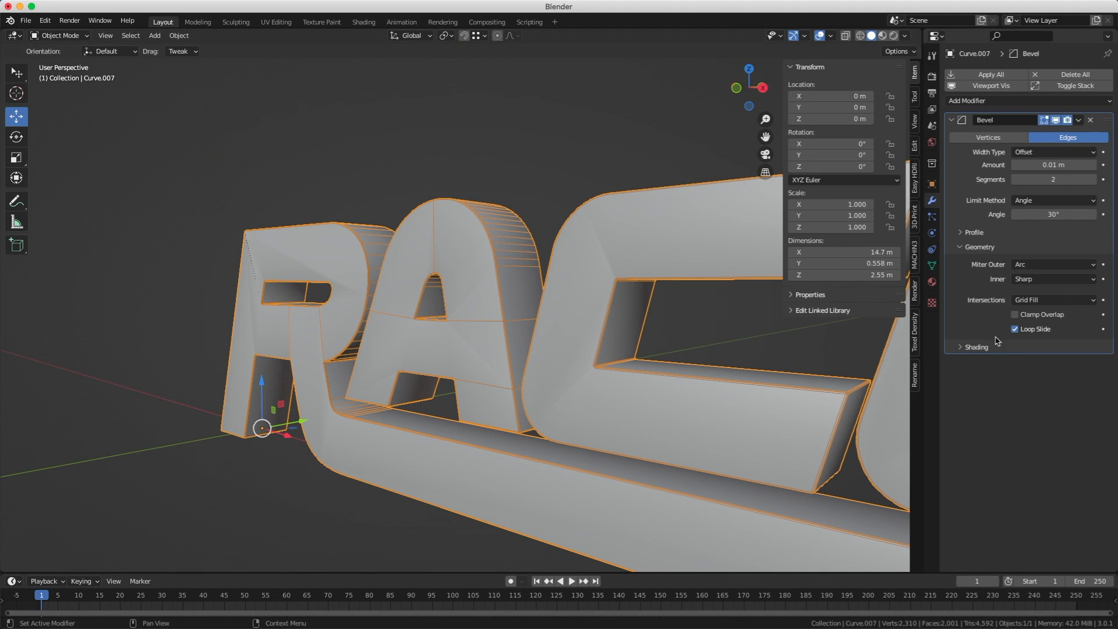
pyautogui.click(976, 347)
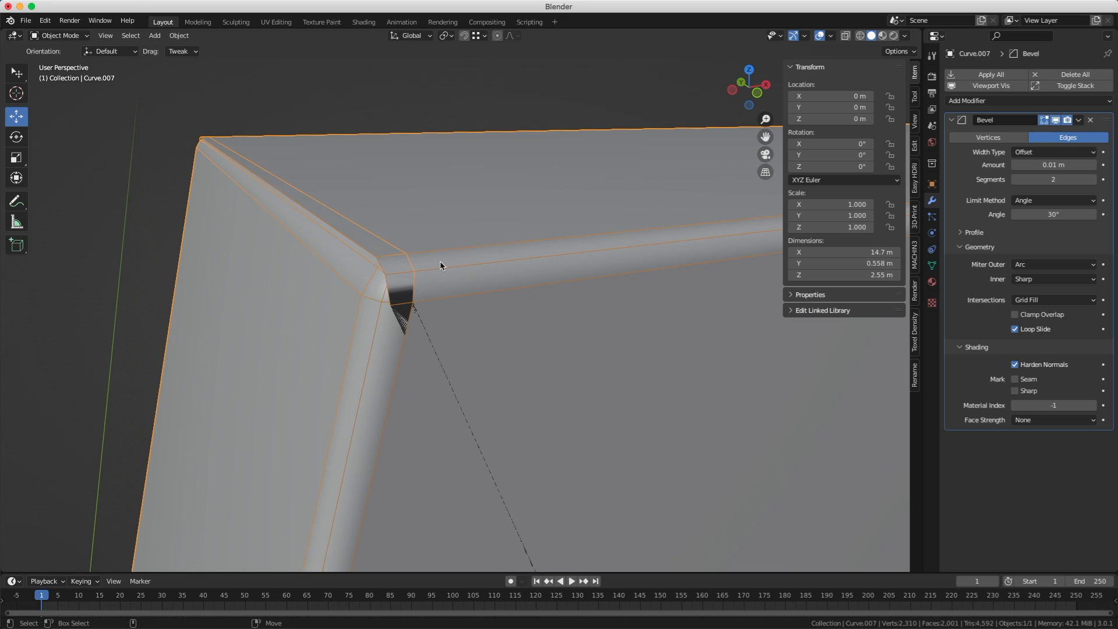
# - Enter Edit Mode, lower the bevel width to 0.03 m and adjust its angle limit
pyautogui.press('Tab')
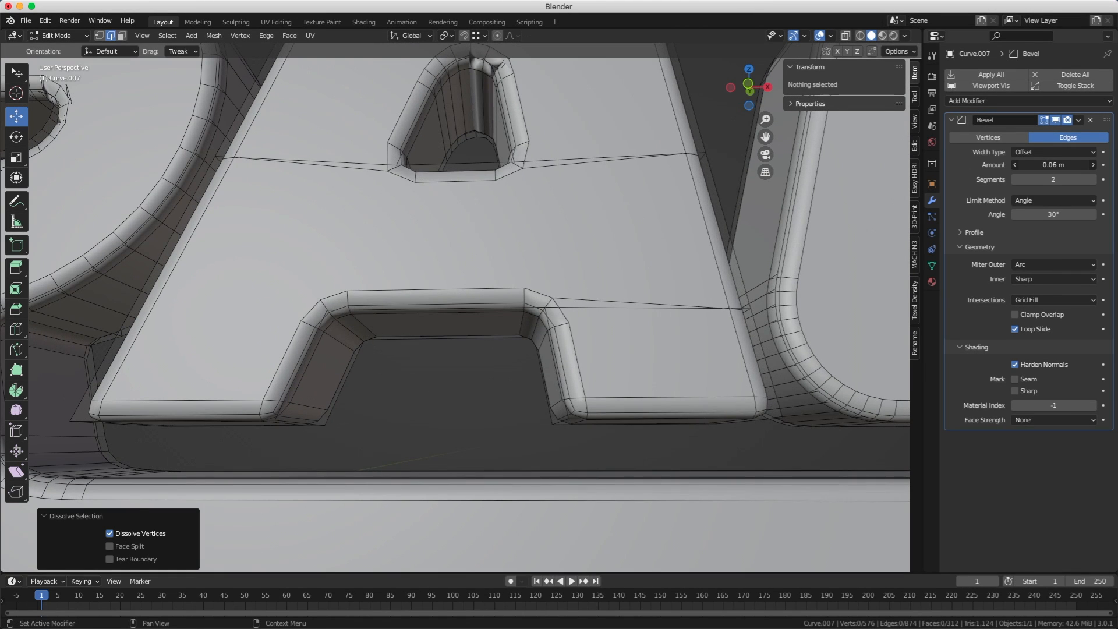
pyautogui.click(1053, 165)
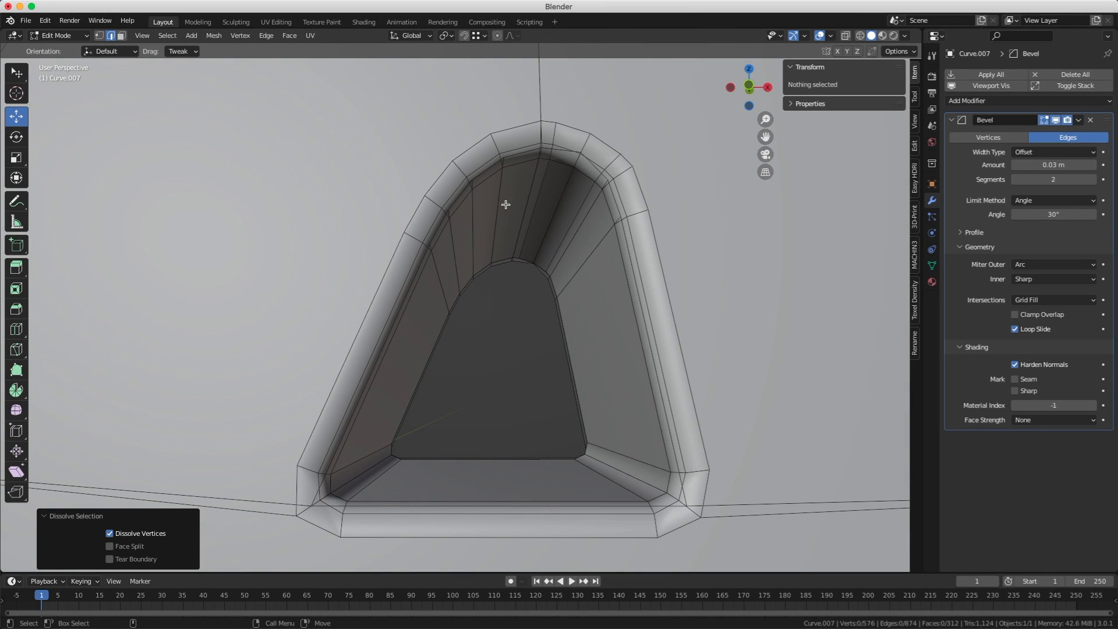
pyautogui.moveTo(912, 187)
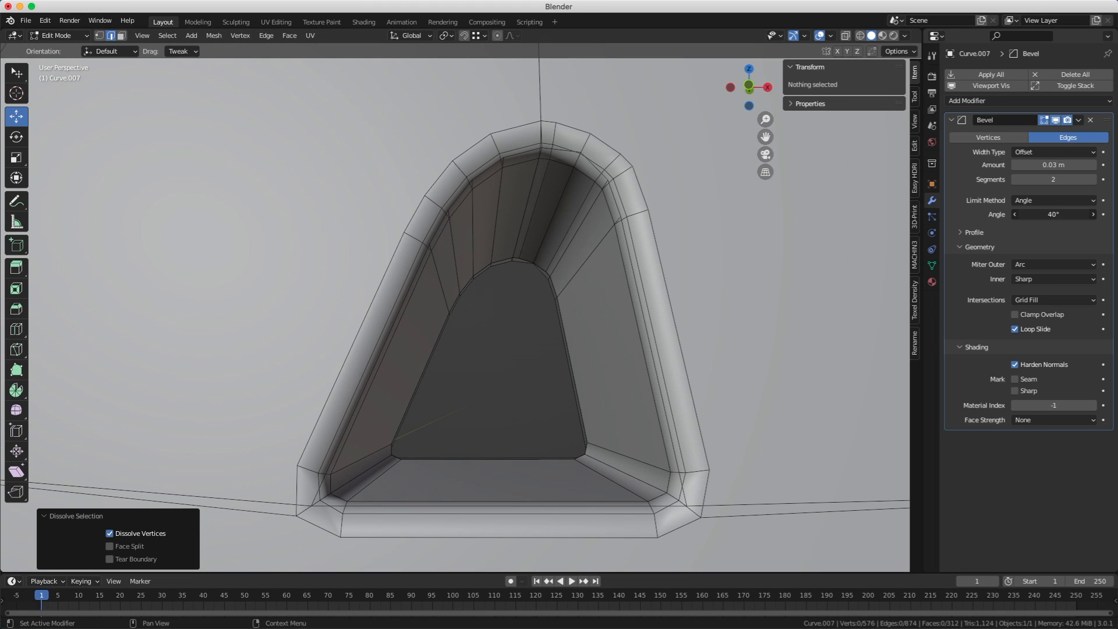
pyautogui.click(1052, 214)
pyautogui.write('63')
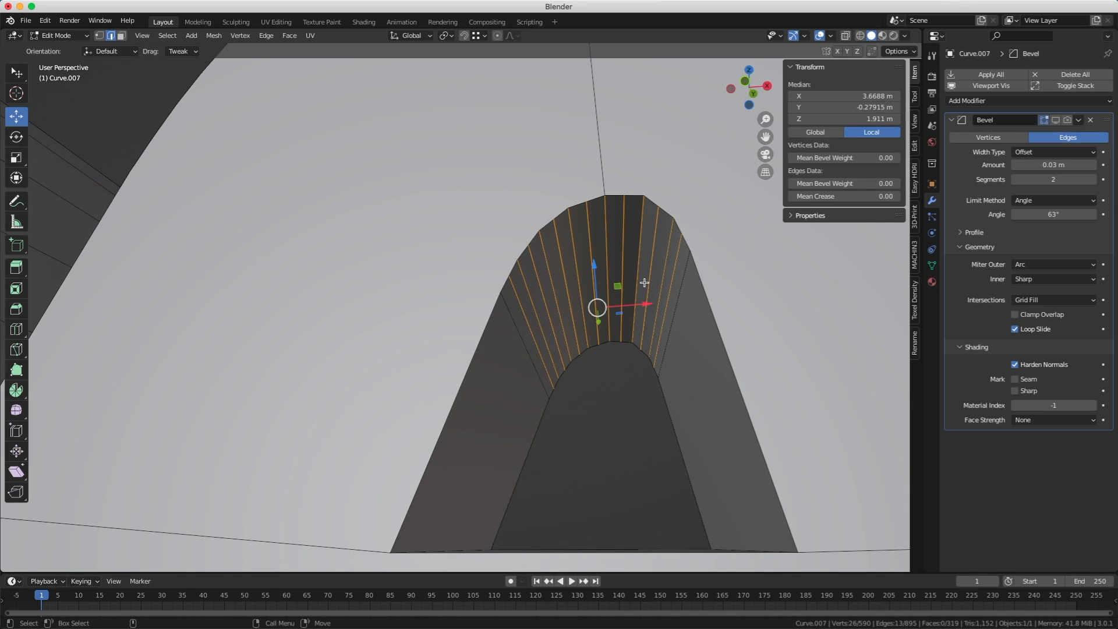
# - Apply Set Flow to the selected edges in the A's peak so they follow its curve
pyautogui.rightClick(644, 283)
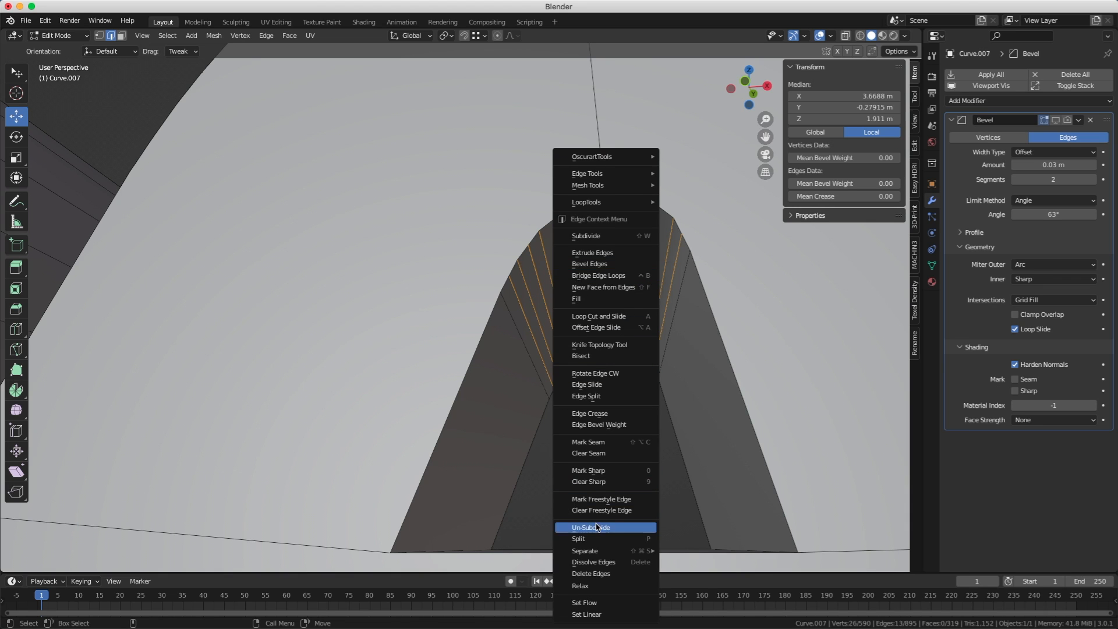
pyautogui.moveTo(585, 603)
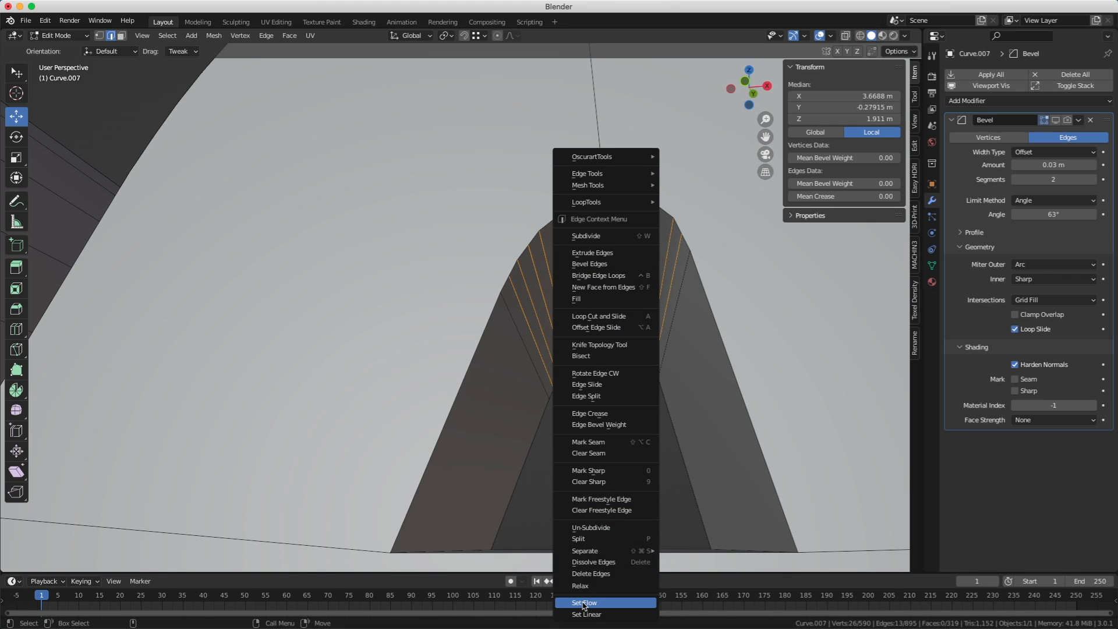
pyautogui.click(584, 603)
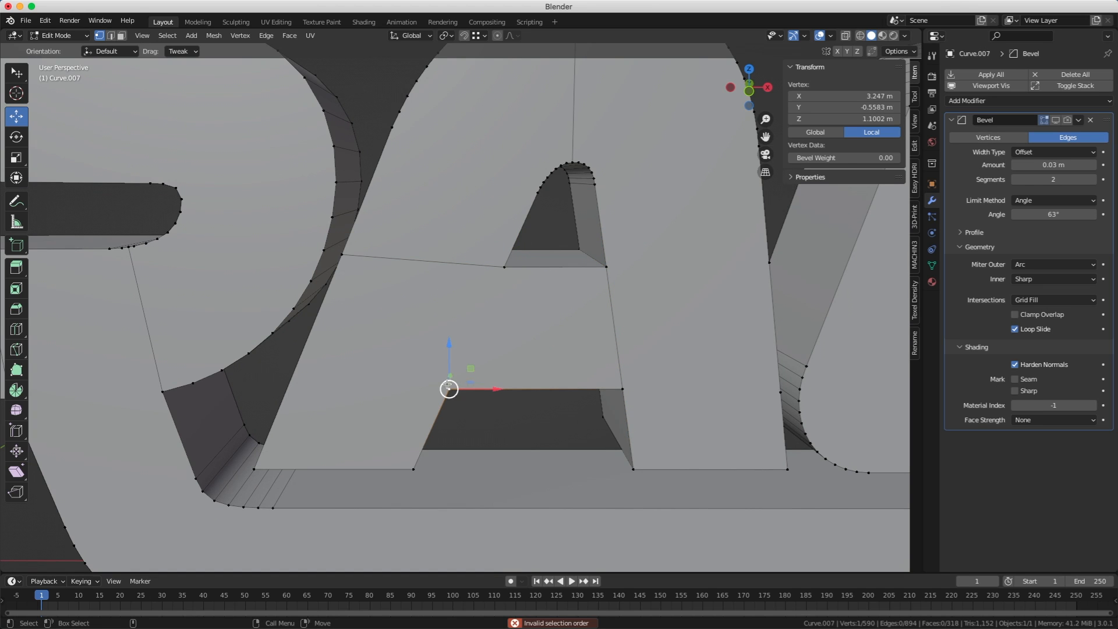
# - Connect corner vertices across the A's front face, then return to Object Mode
pyautogui.click(605, 266)
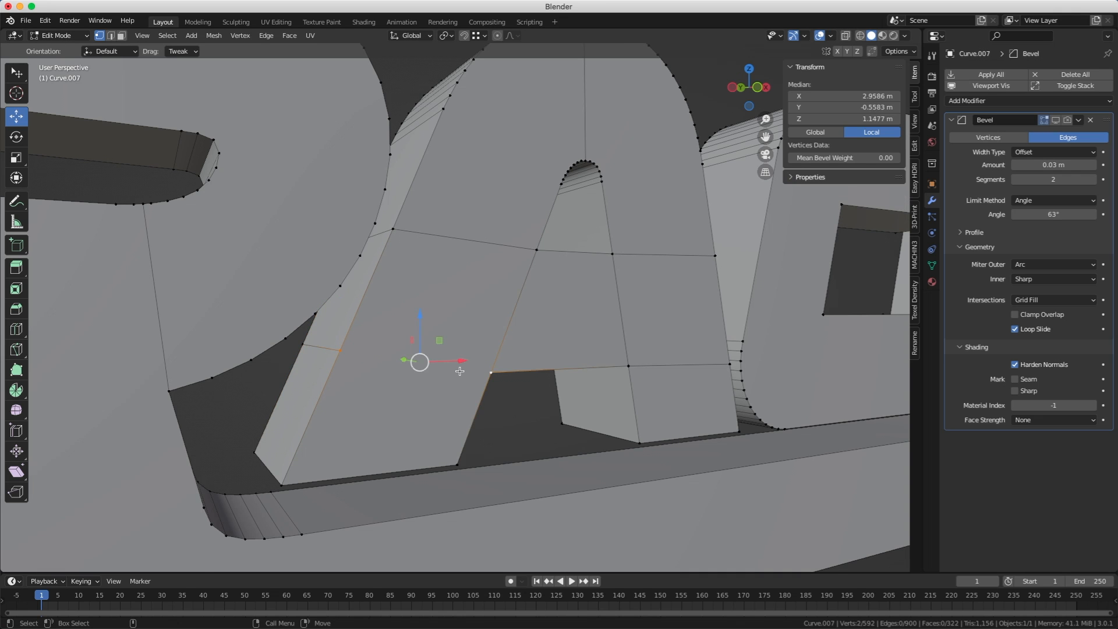
pyautogui.press('Tab')
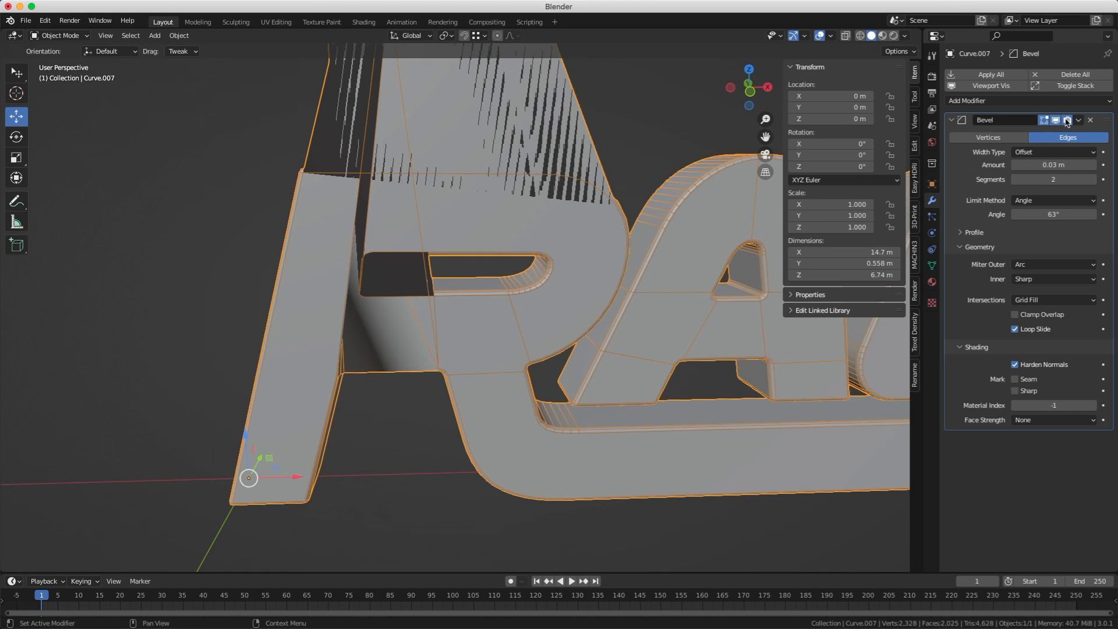
# - Toggle the logo mesh into Edit Mode and back out to Object Mode
pyautogui.press('Tab')
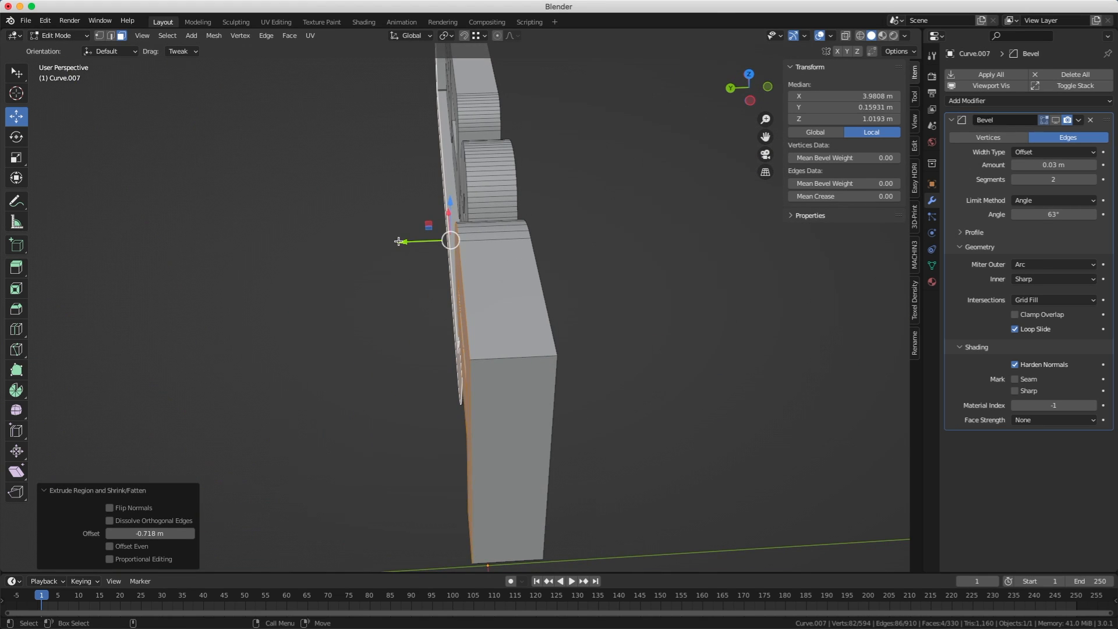
pyautogui.press('Tab')
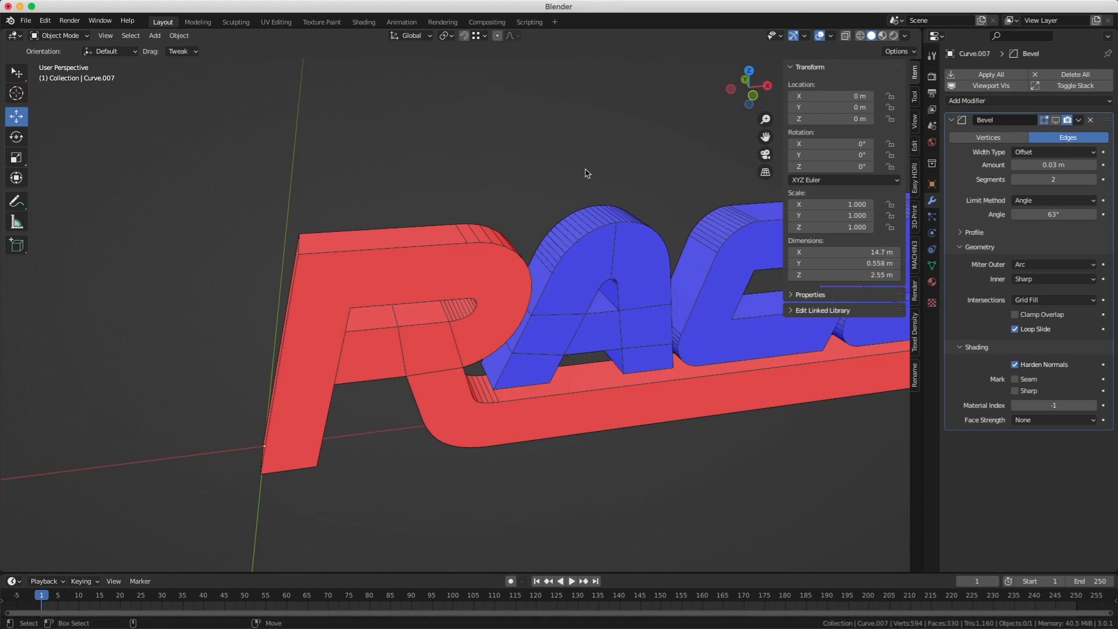
# - Re-enter Edit Mode and box-select the stray tall geometry behind the R
pyautogui.press('Tab')
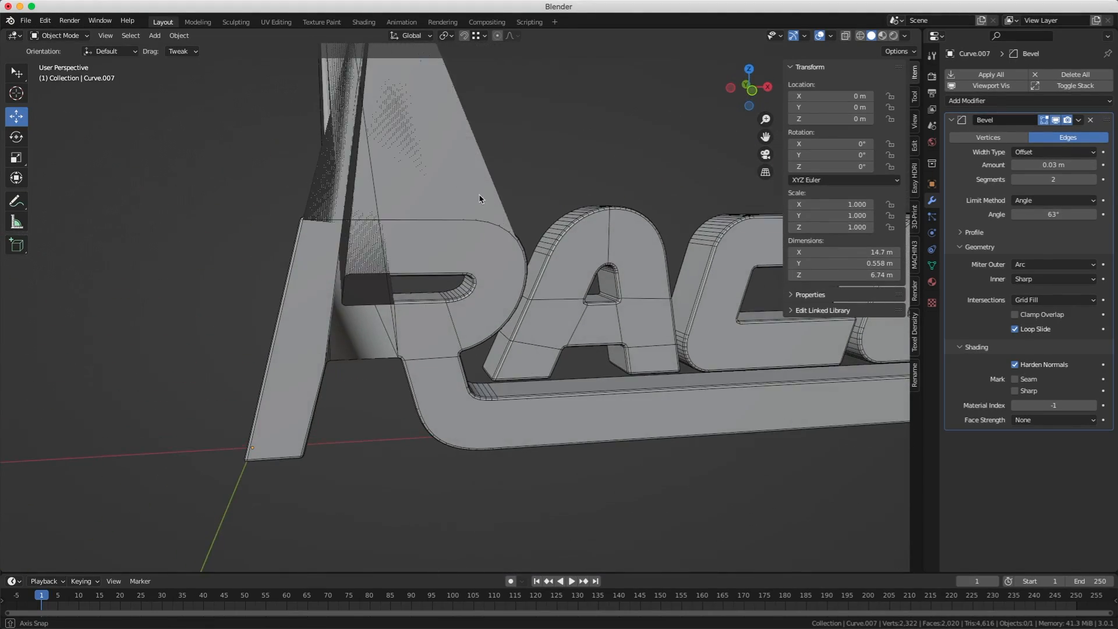
pyautogui.press('Tab')
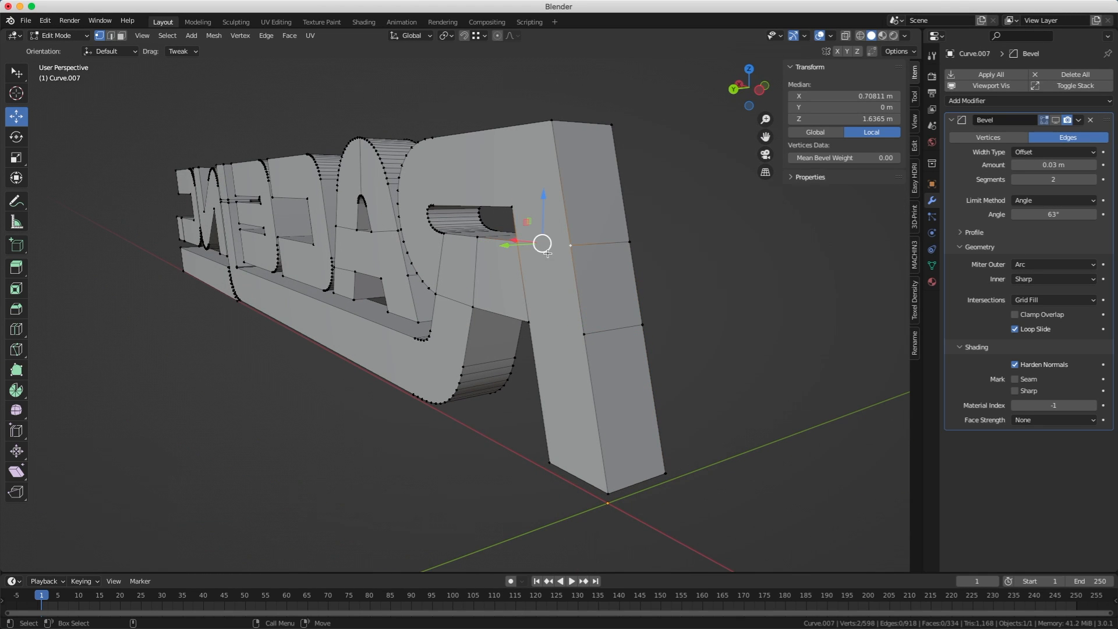
pyautogui.moveTo(543, 243); pyautogui.dragTo(555, 328)
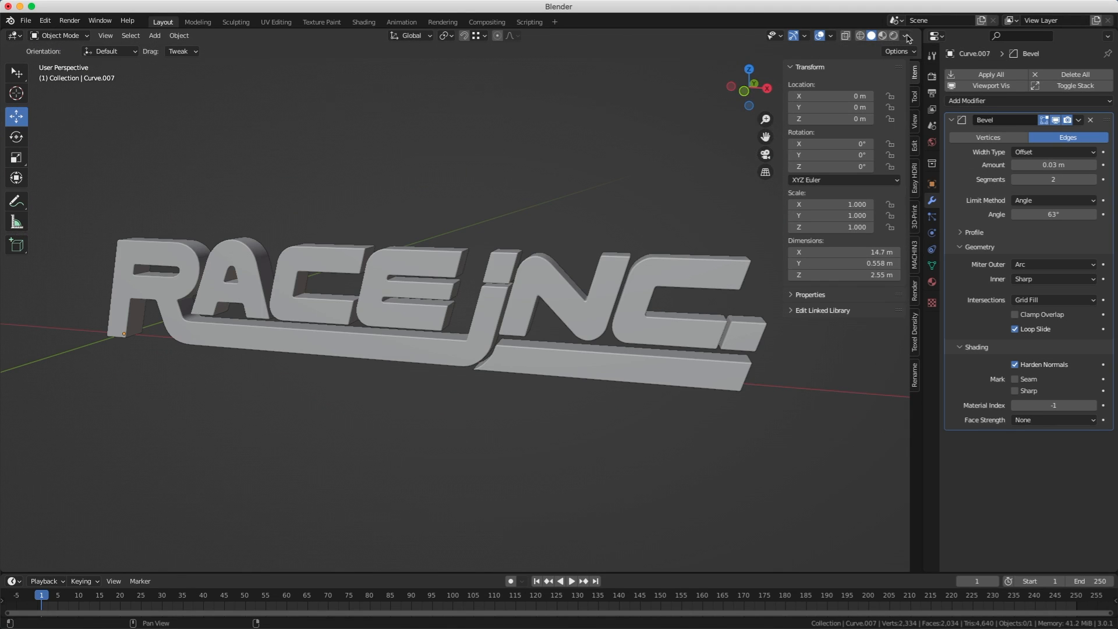
# - Switch to Material Preview shading and orbit around the glossy red logo
pyautogui.click(906, 35)
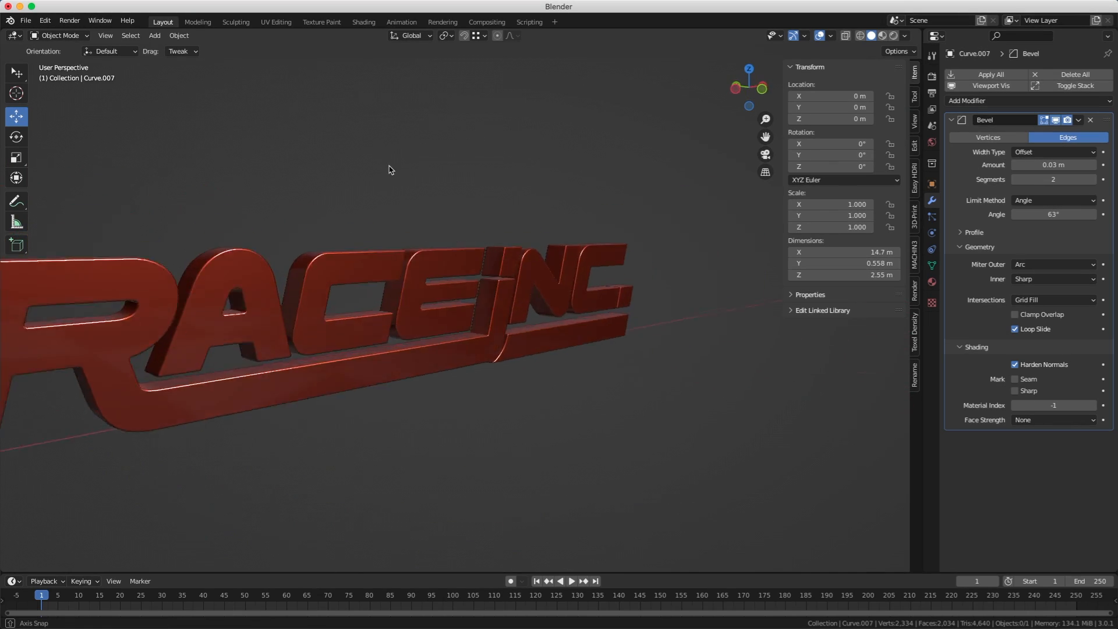
pyautogui.moveTo(388, 169); pyautogui.dragTo(485, 184)
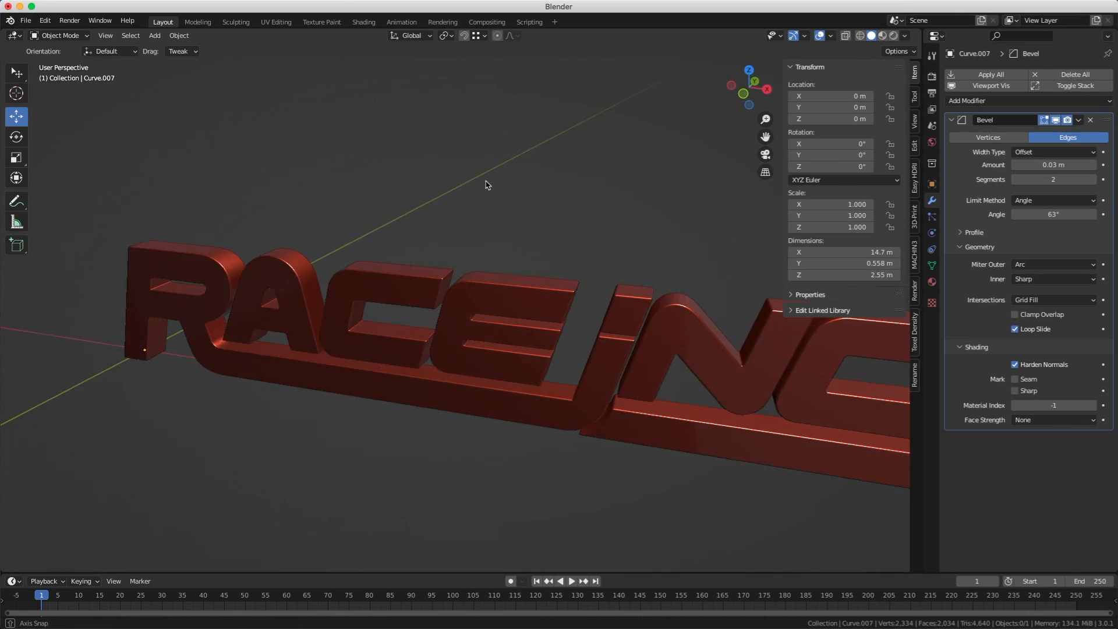